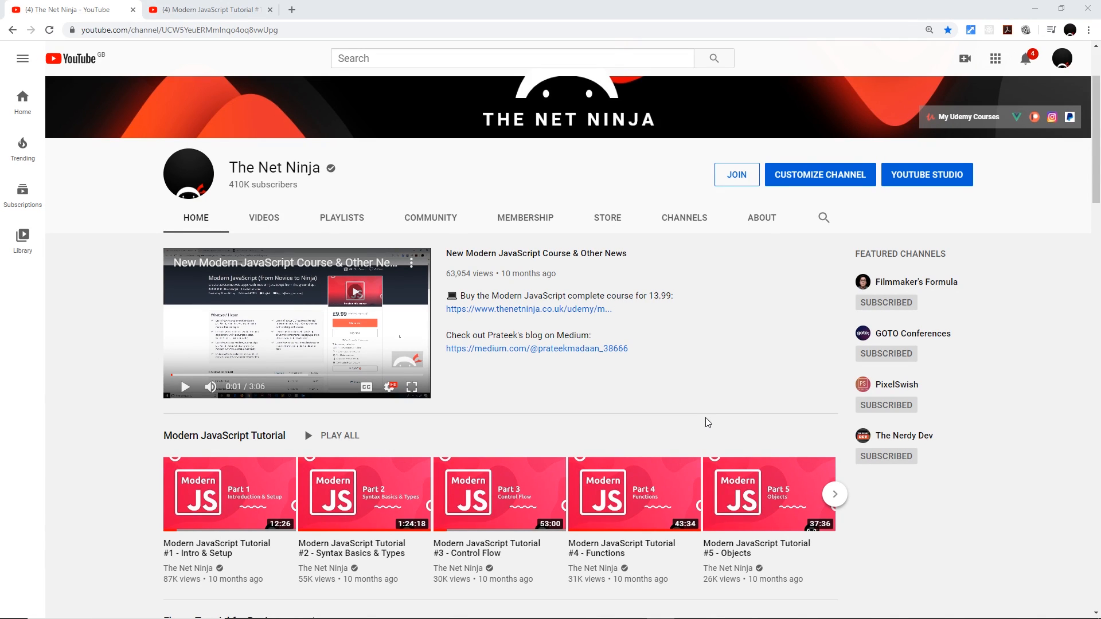
Check the channel membership price, then bring up the Modern JavaScript Tutorial #1 video
left_click(735, 175)
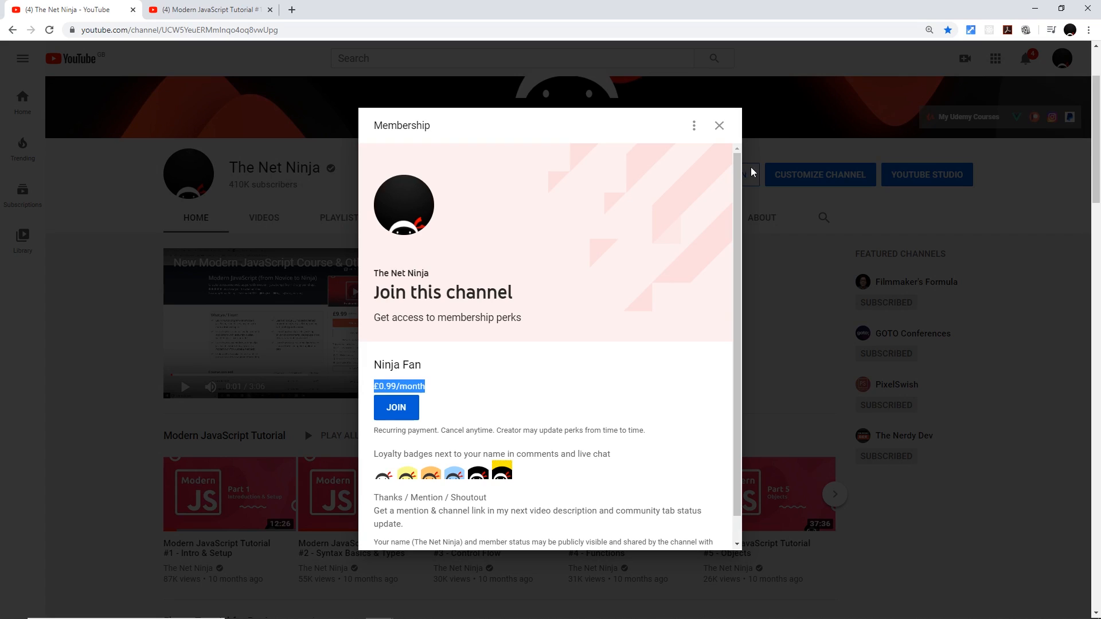
left_click(400, 386)
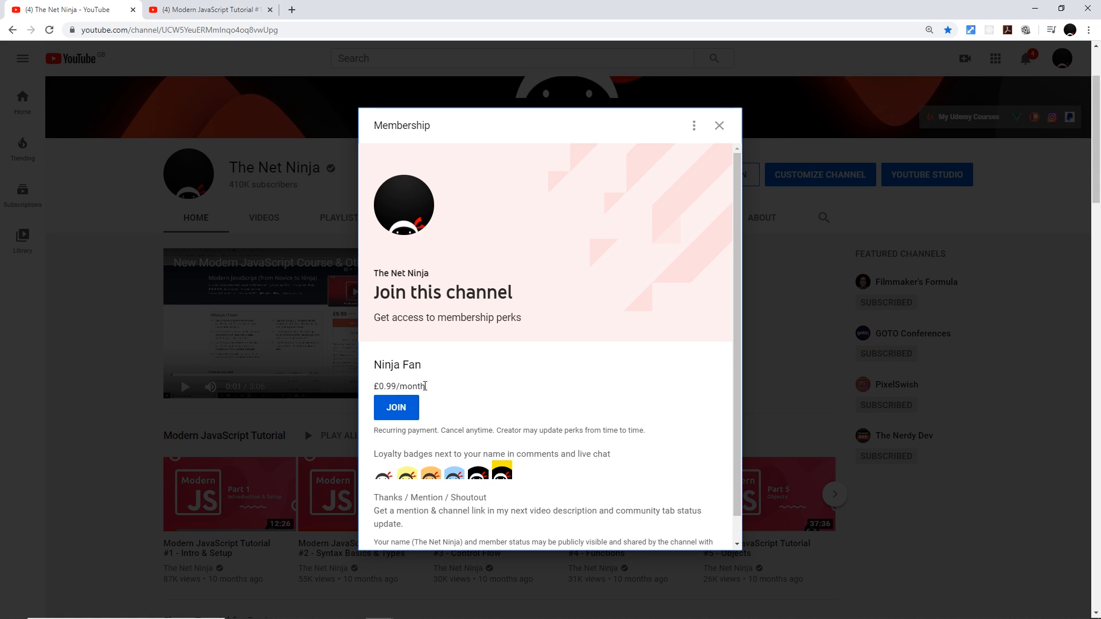
double_click(399, 386)
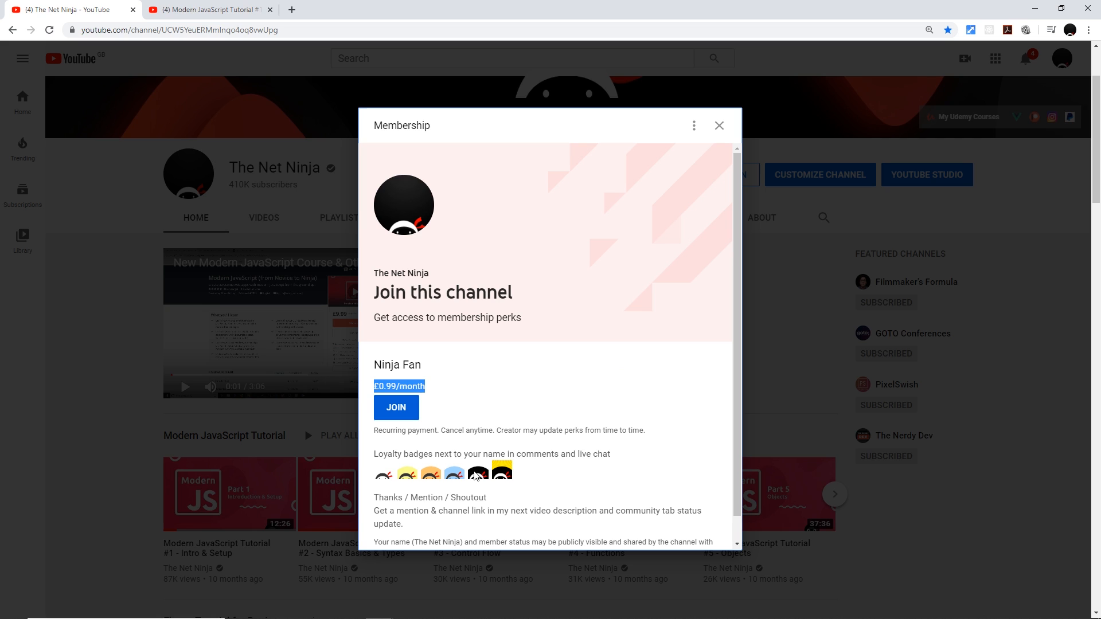
mouse_move(625, 478)
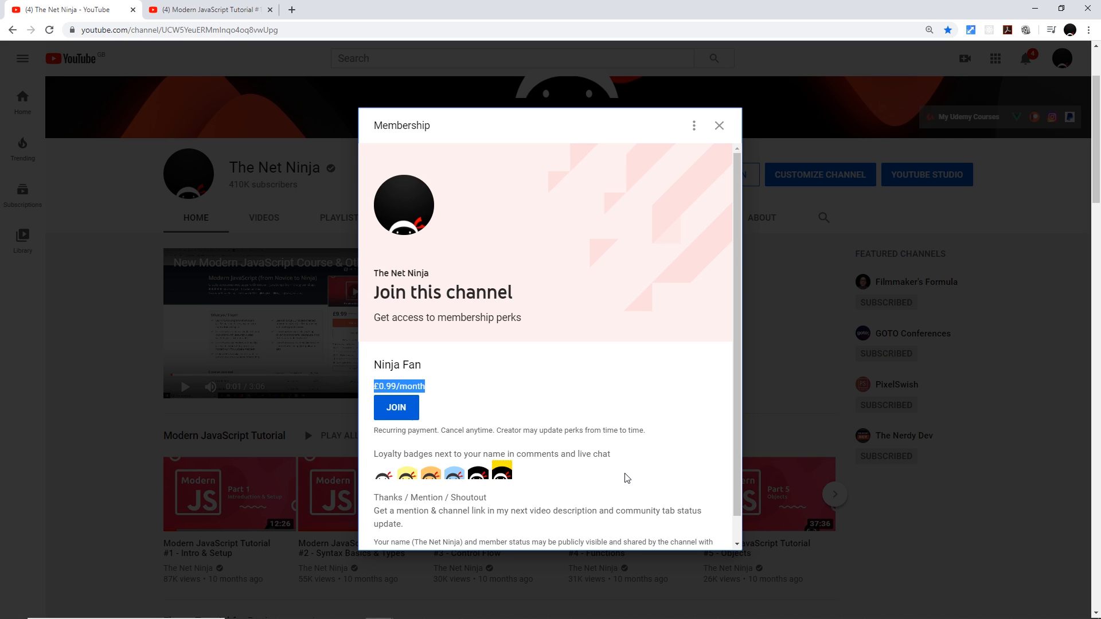
mouse_move(620, 469)
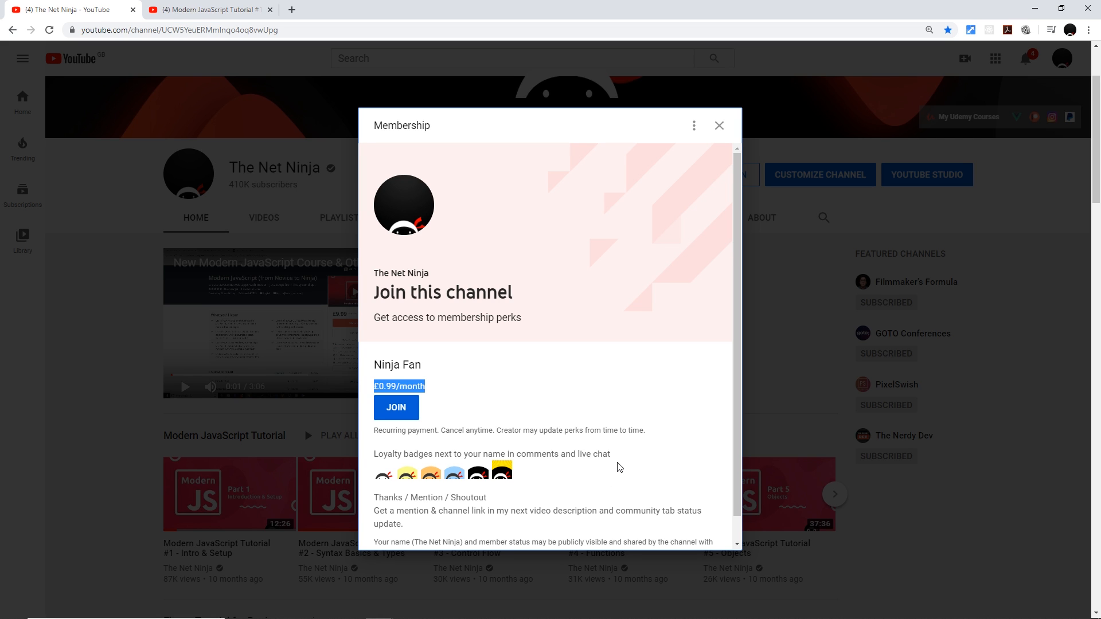
left_click(719, 125)
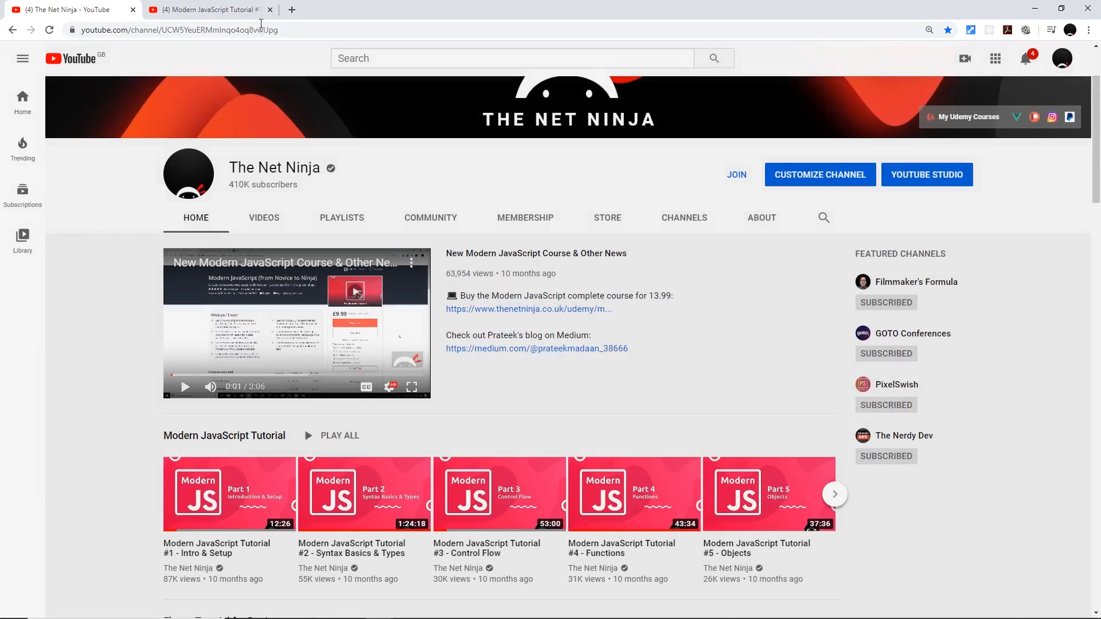
left_click(229, 494)
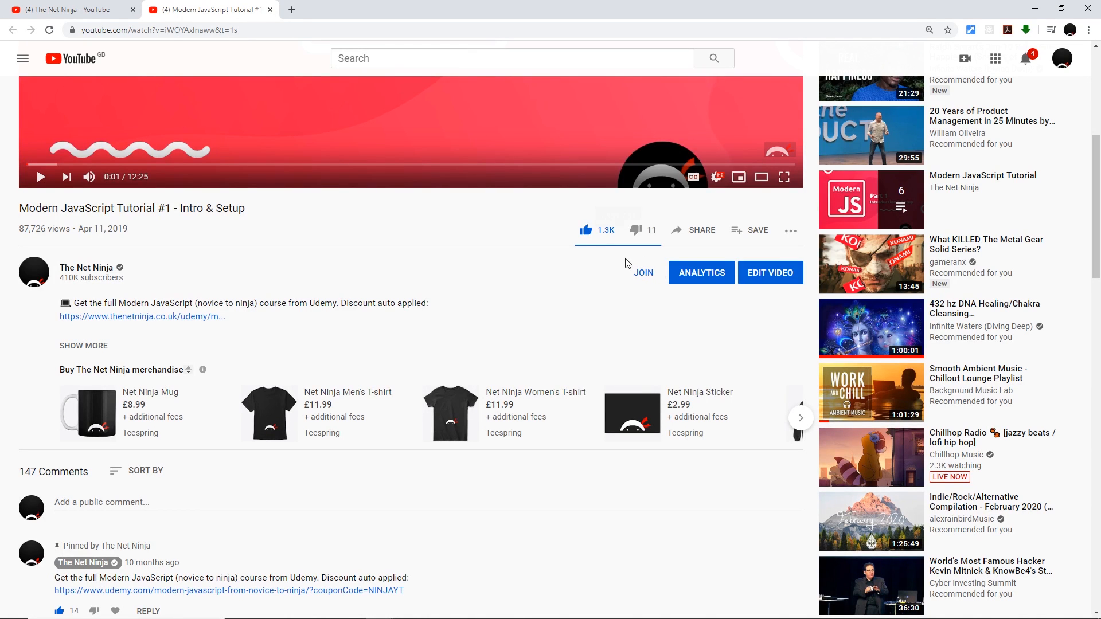
mouse_move(645, 286)
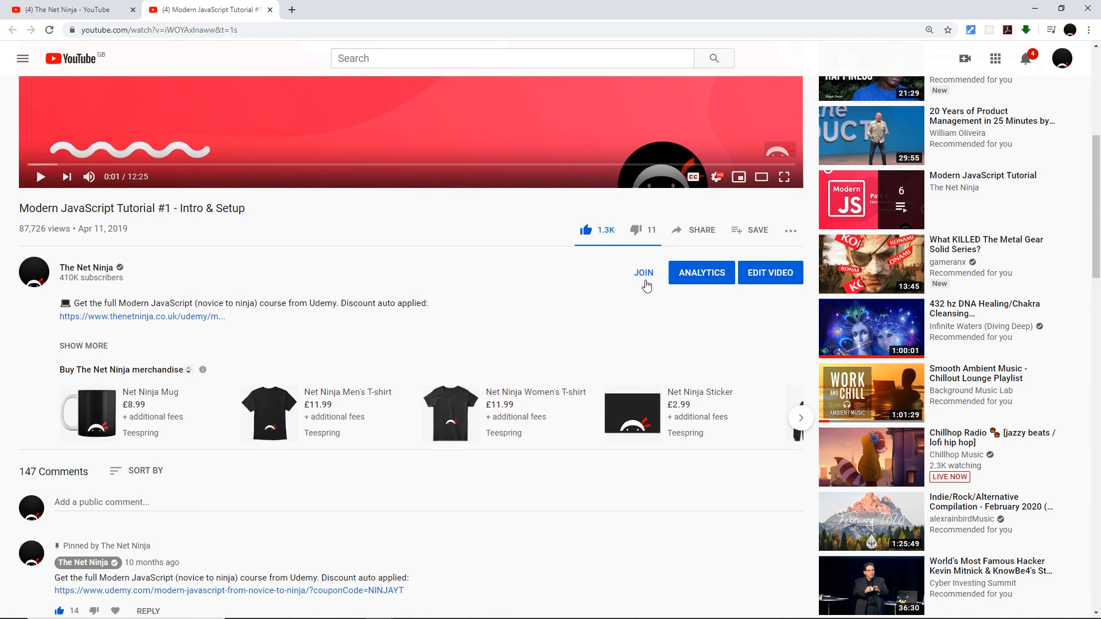
left_click(642, 272)
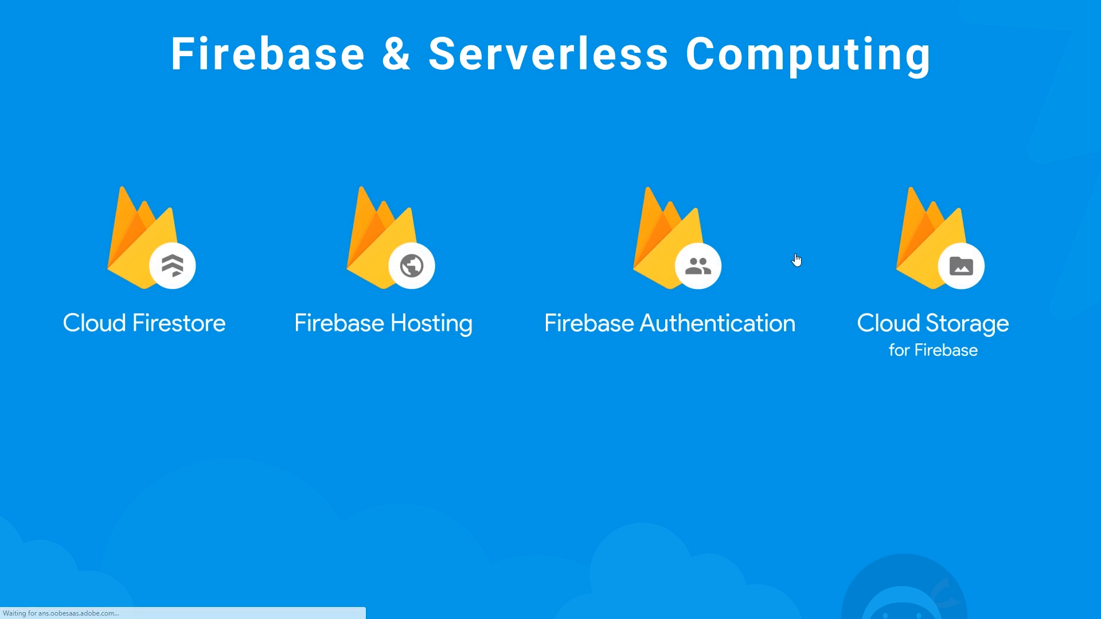
mouse_move(511, 223)
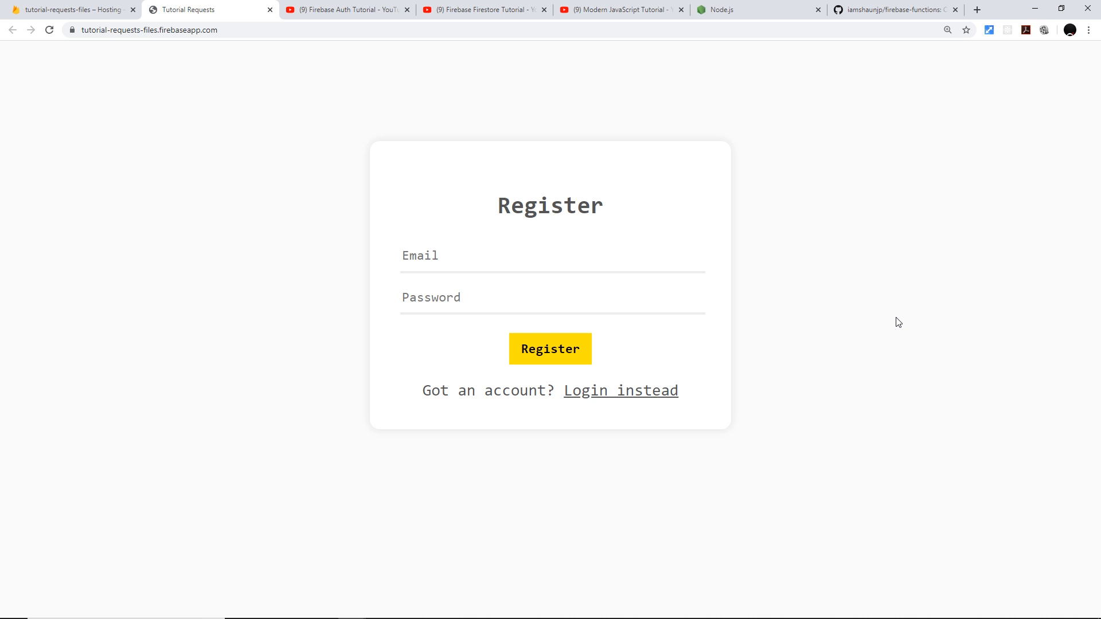
mouse_move(538, 267)
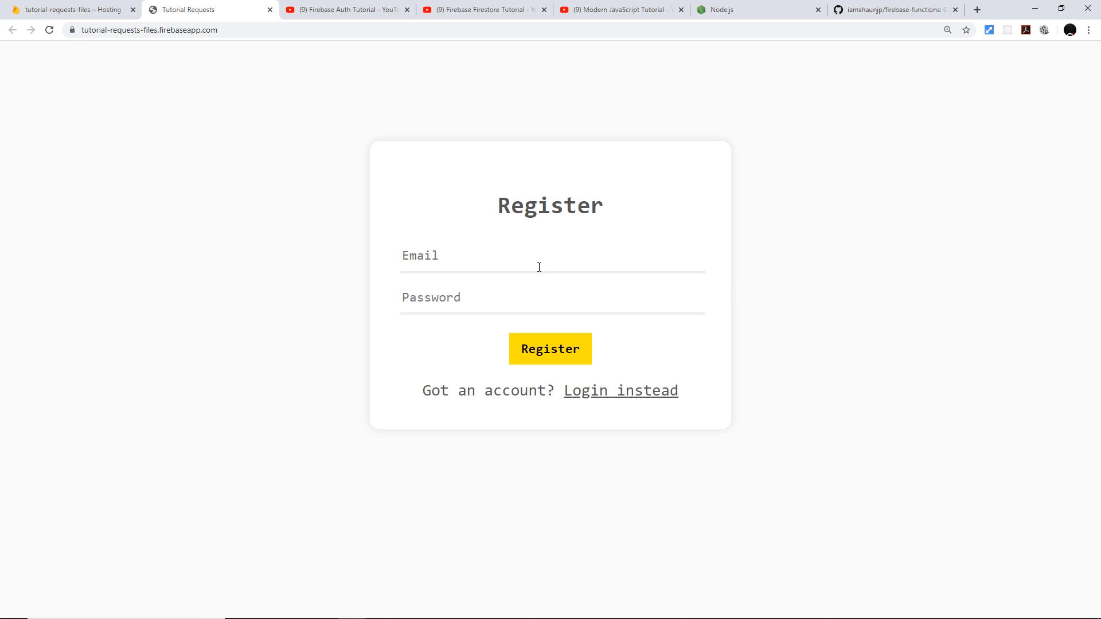
left_click(552, 256)
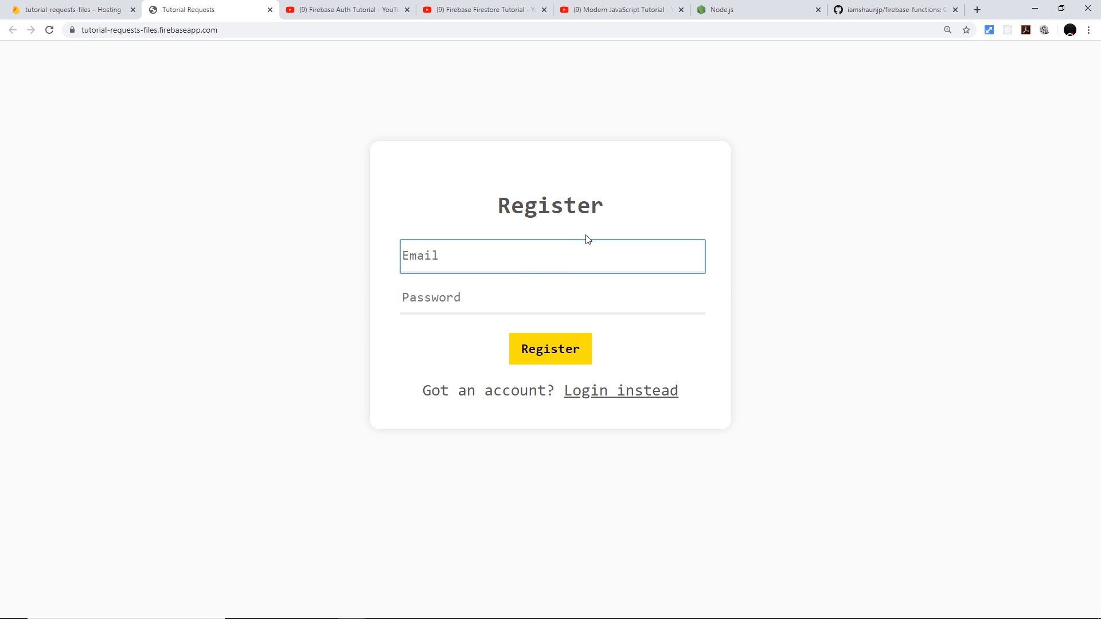
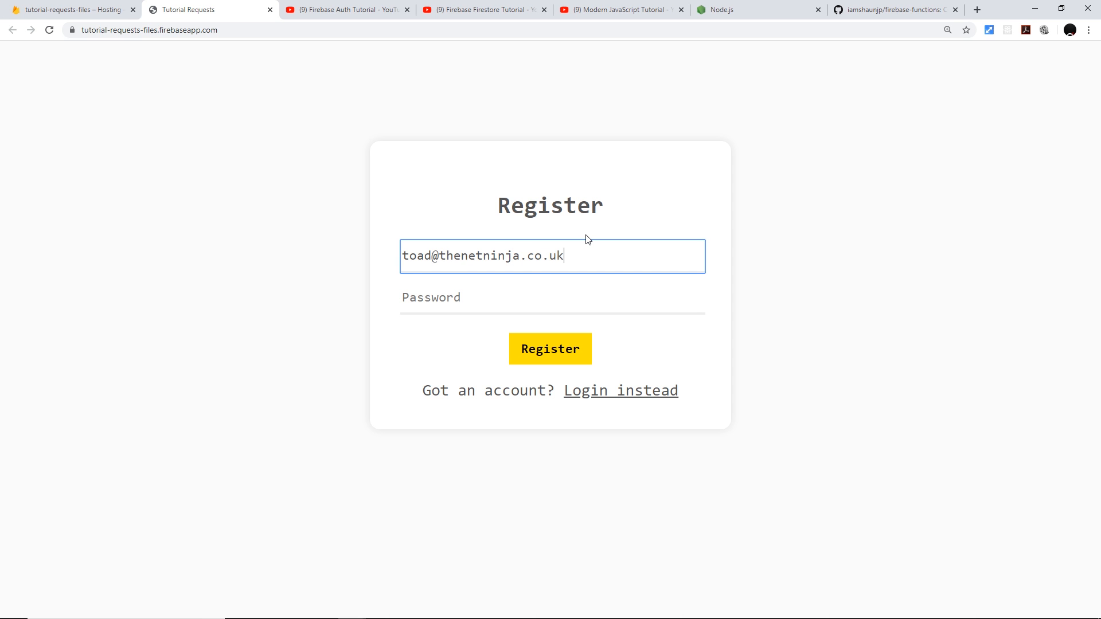
left_click(552, 297)
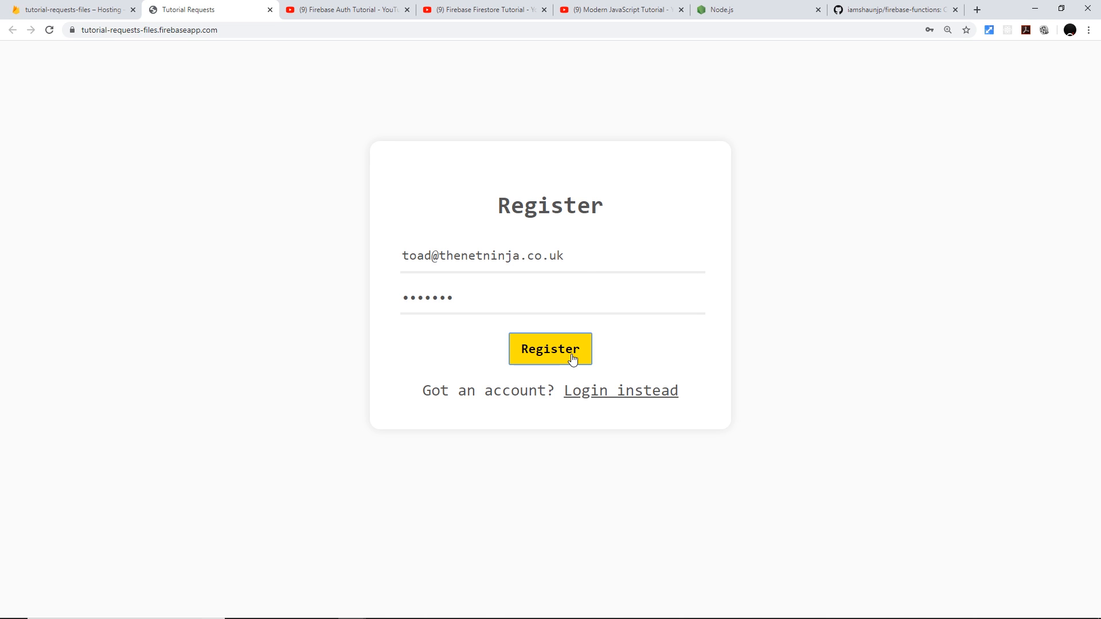
left_click(550, 350)
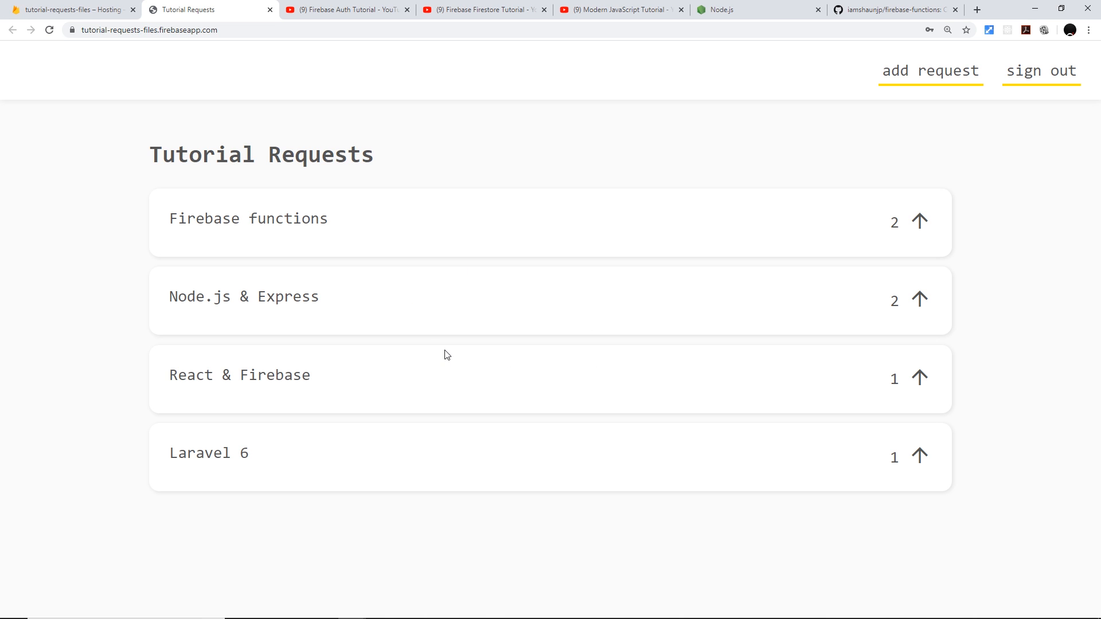
mouse_move(412, 247)
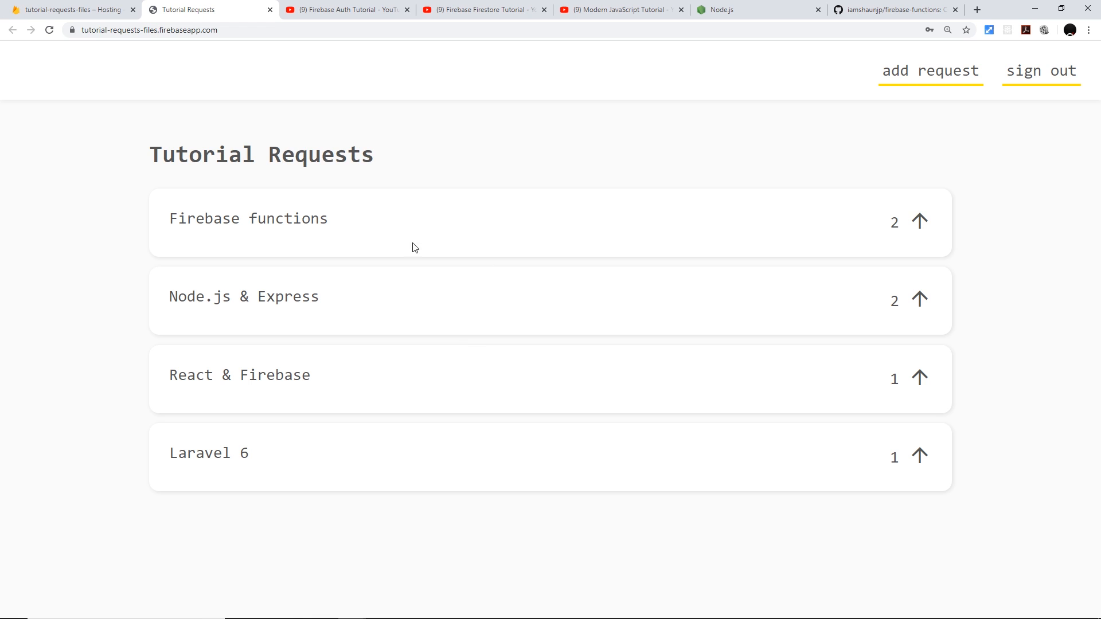
mouse_move(436, 367)
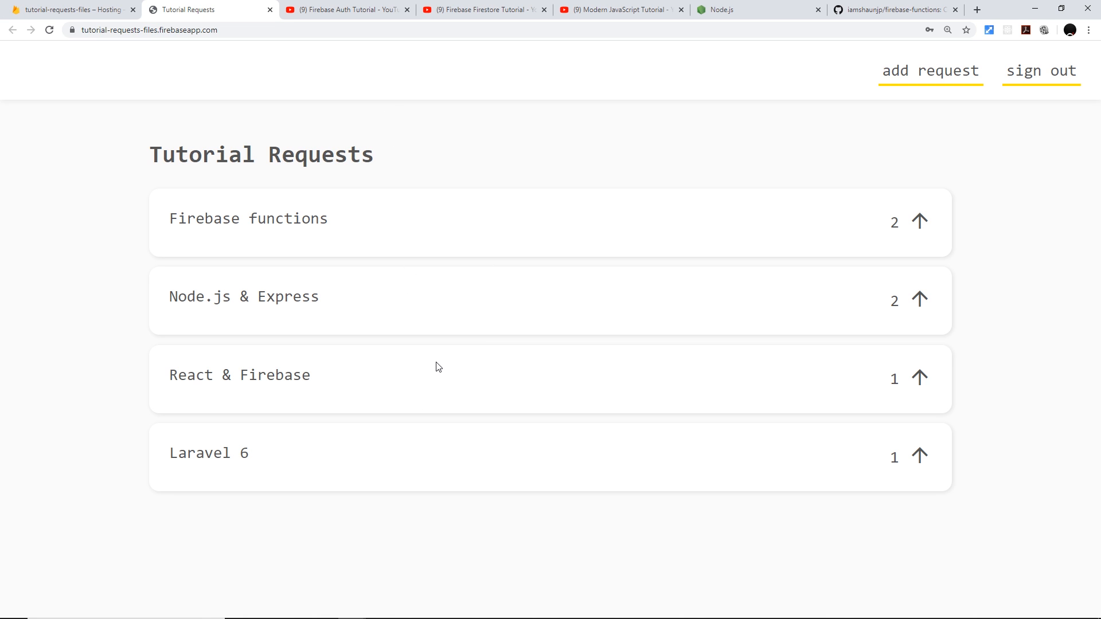
mouse_move(902, 240)
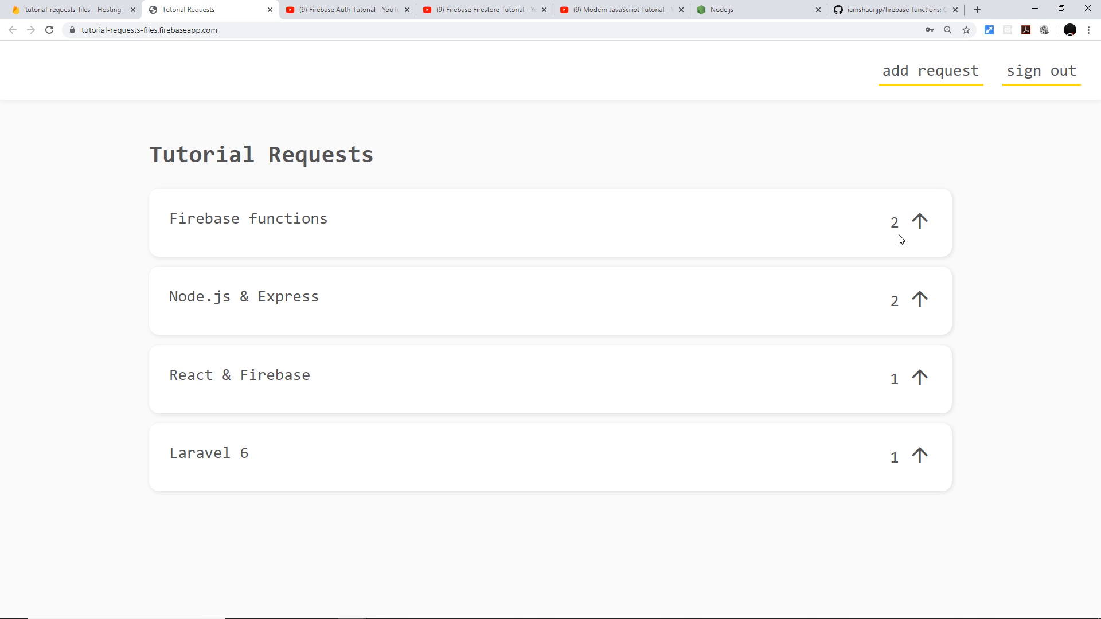
mouse_move(387, 313)
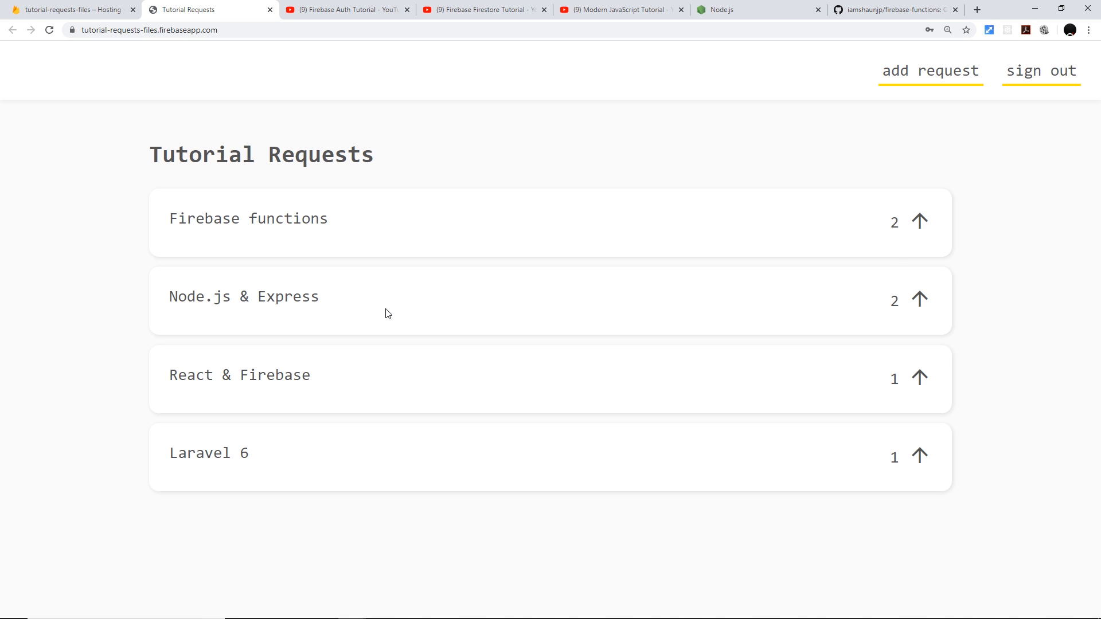
mouse_move(928, 329)
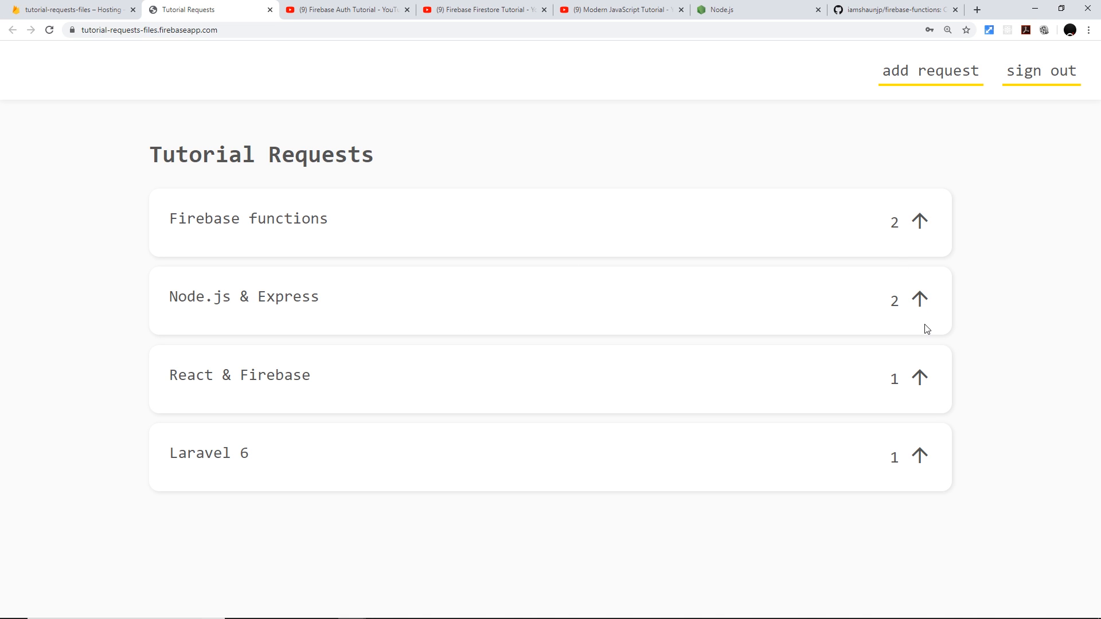
mouse_move(985, 309)
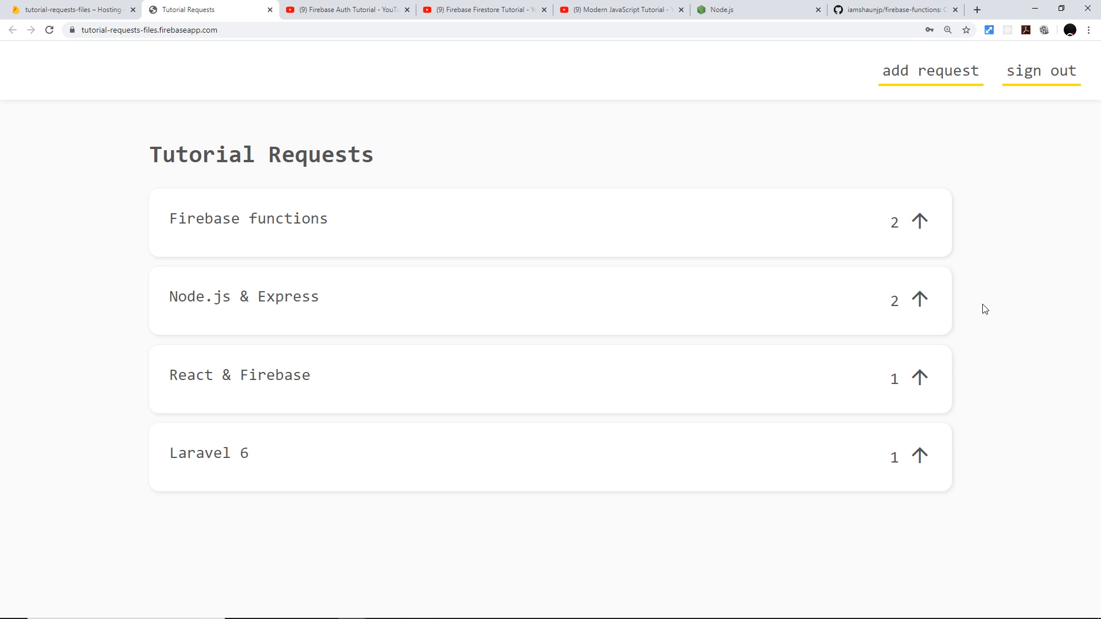
Upvote Node.js & Express, another request, then Laravel 6, lifting it to 2 votes
left_click(920, 300)
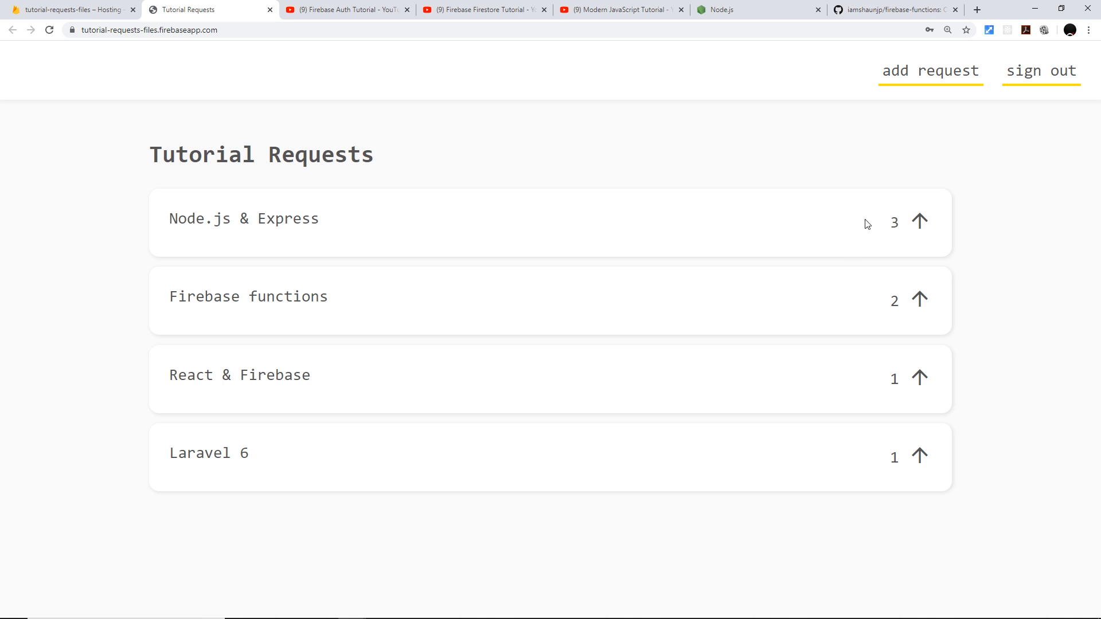
mouse_move(718, 292)
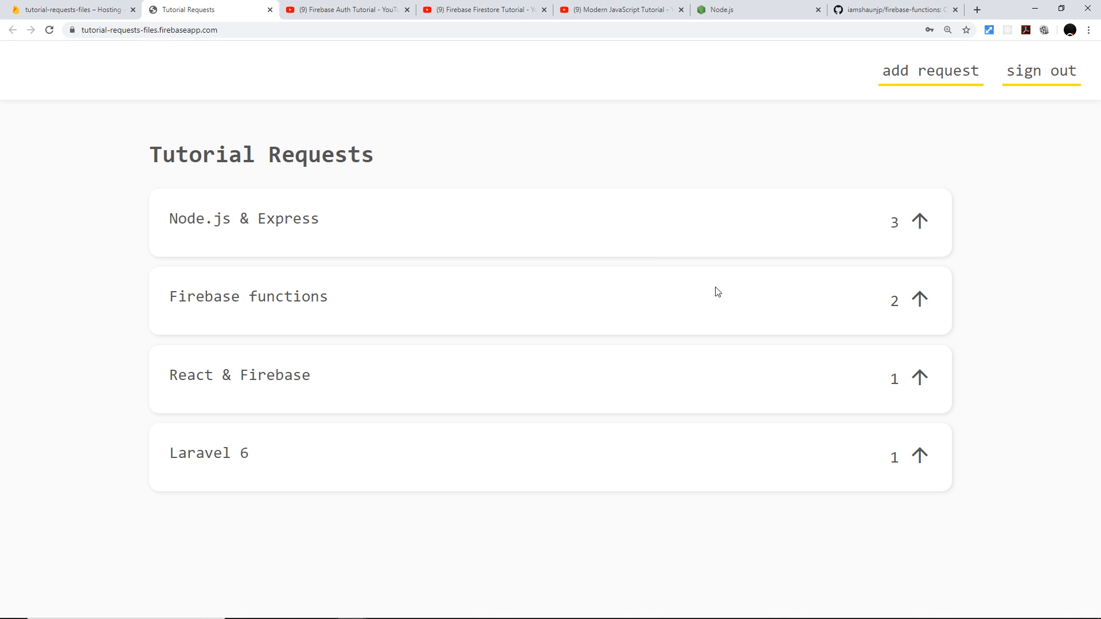
mouse_move(504, 233)
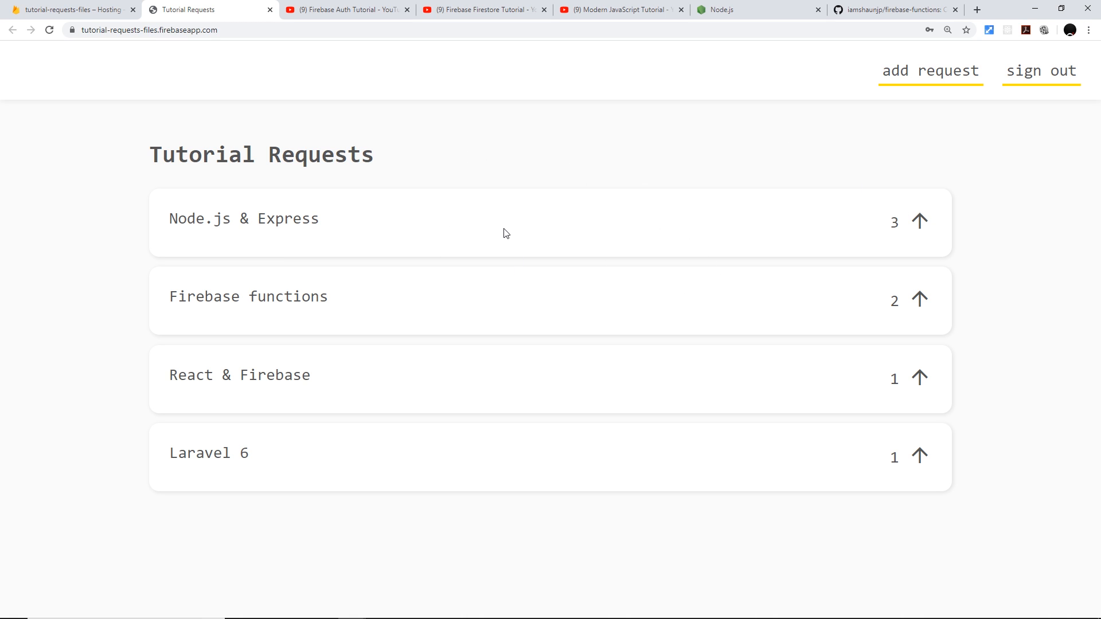
mouse_move(724, 341)
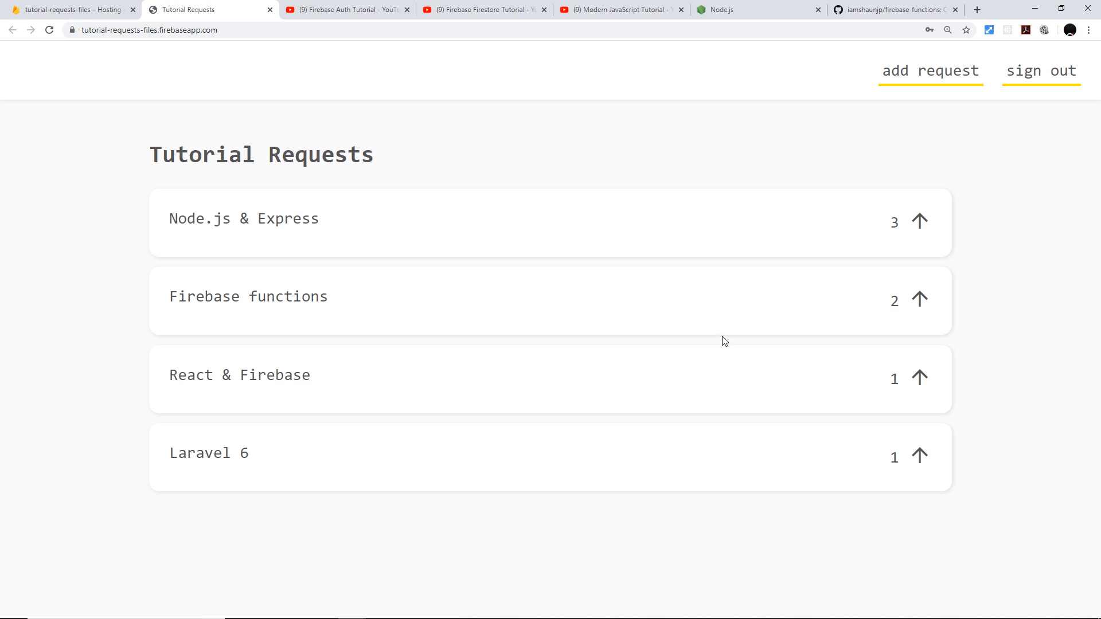
mouse_move(630, 500)
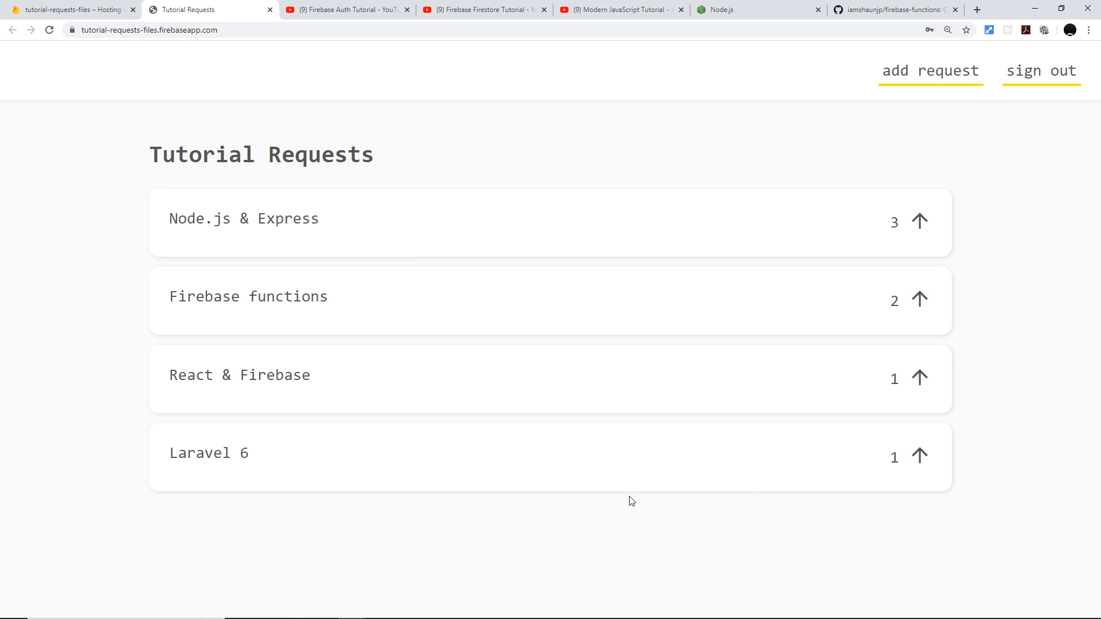
mouse_move(893, 223)
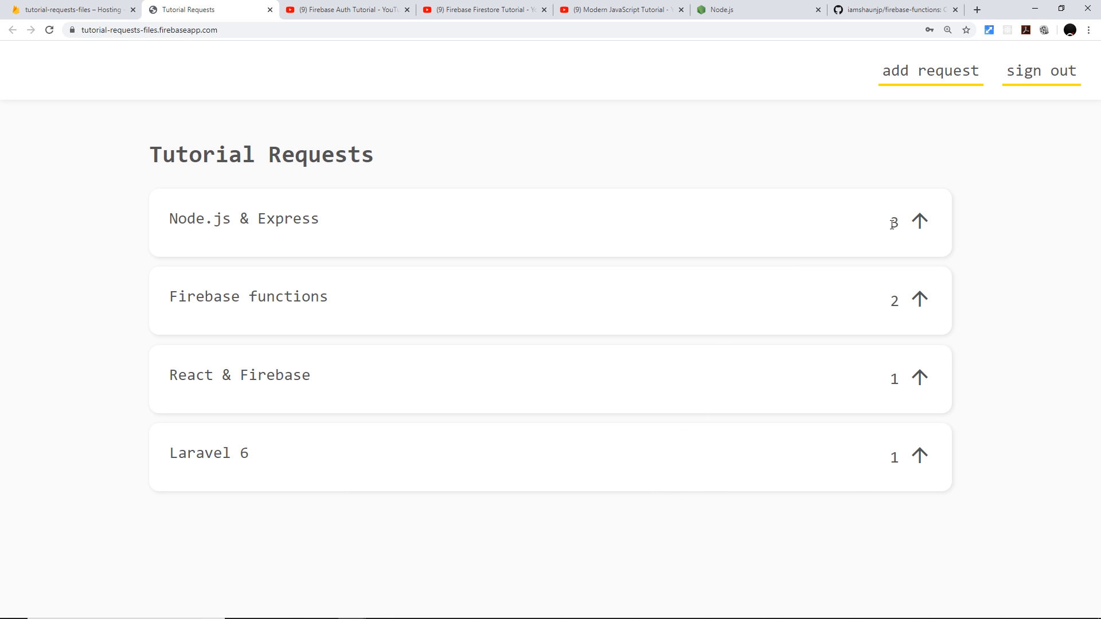
left_click(920, 222)
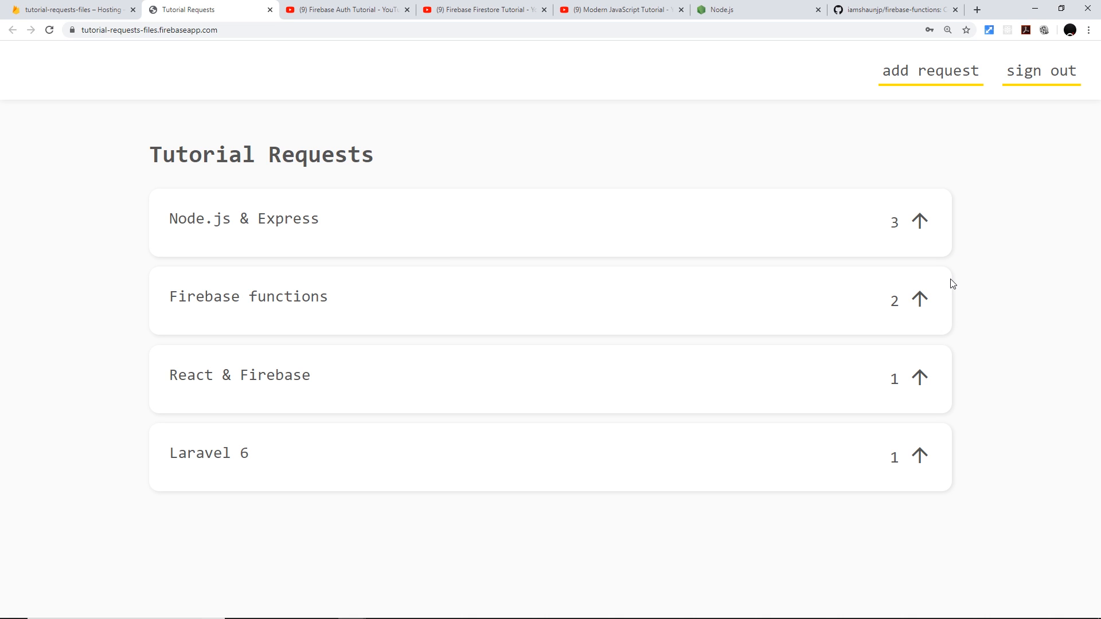
mouse_move(1014, 414)
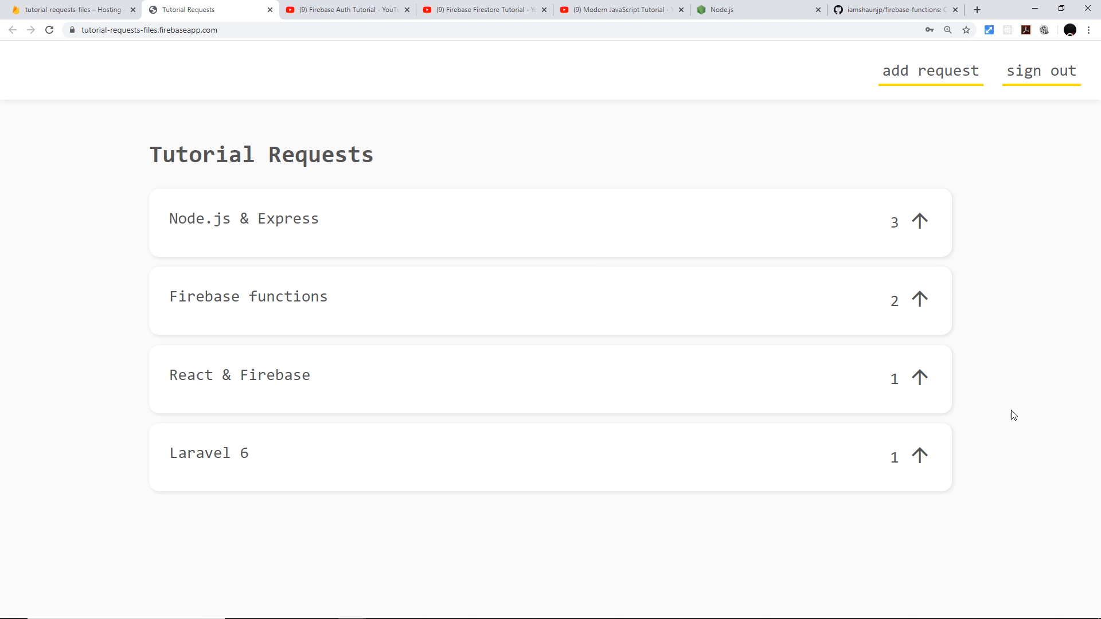
mouse_move(921, 456)
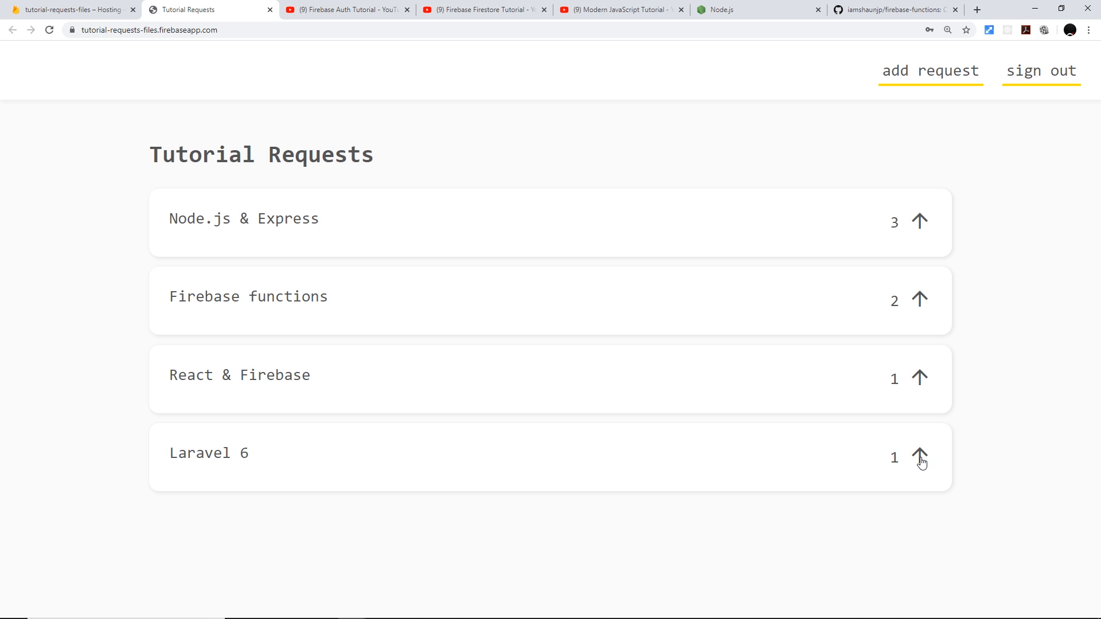
left_click(920, 457)
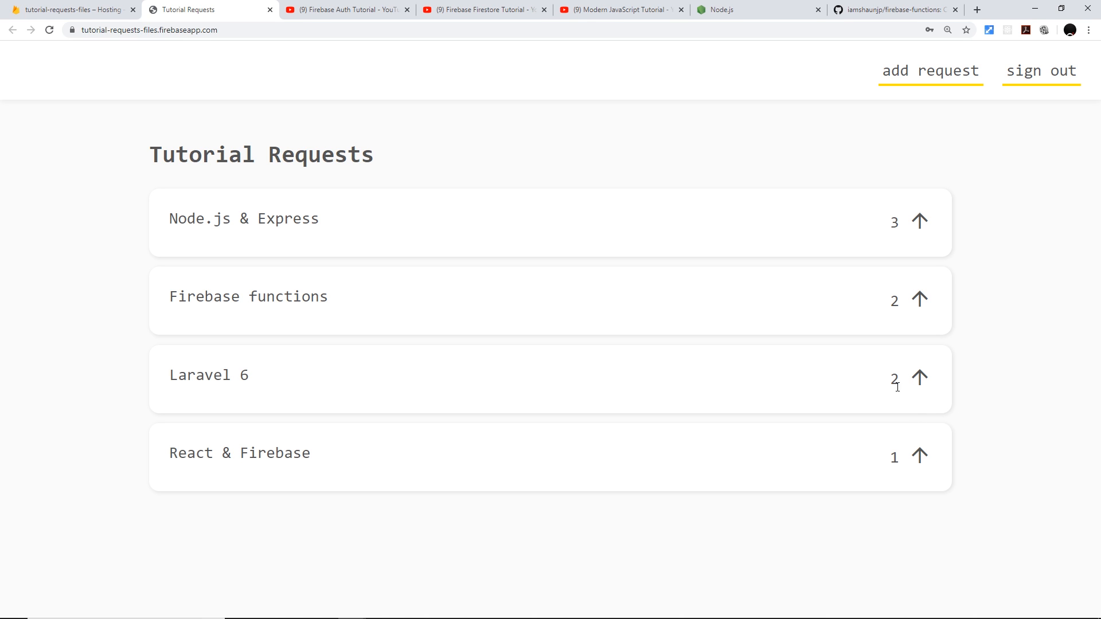
mouse_move(903, 390)
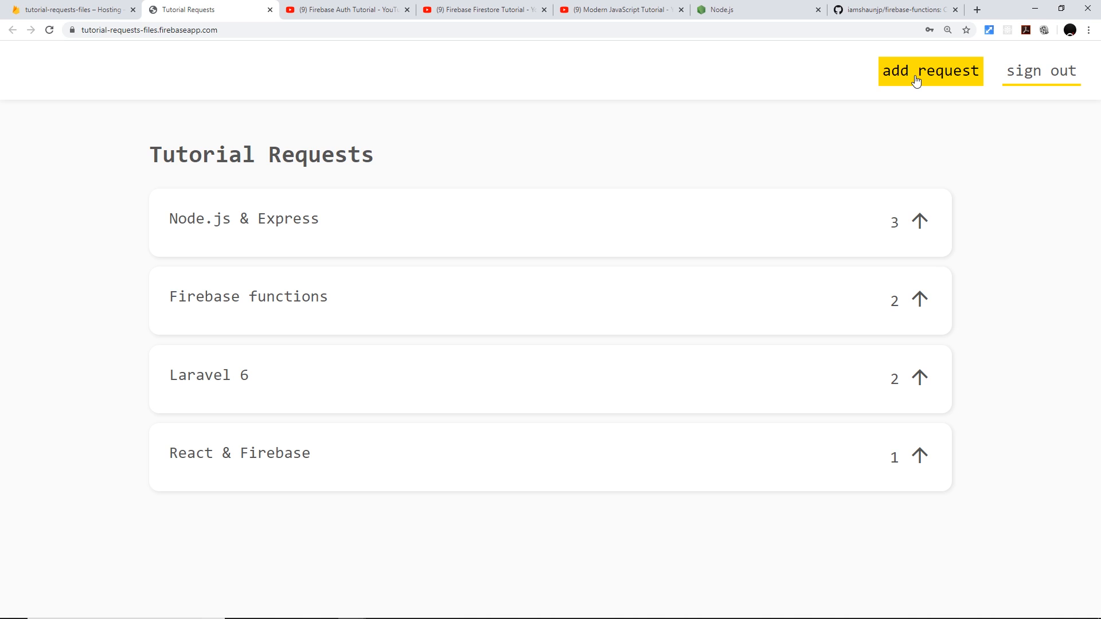
mouse_move(930, 81)
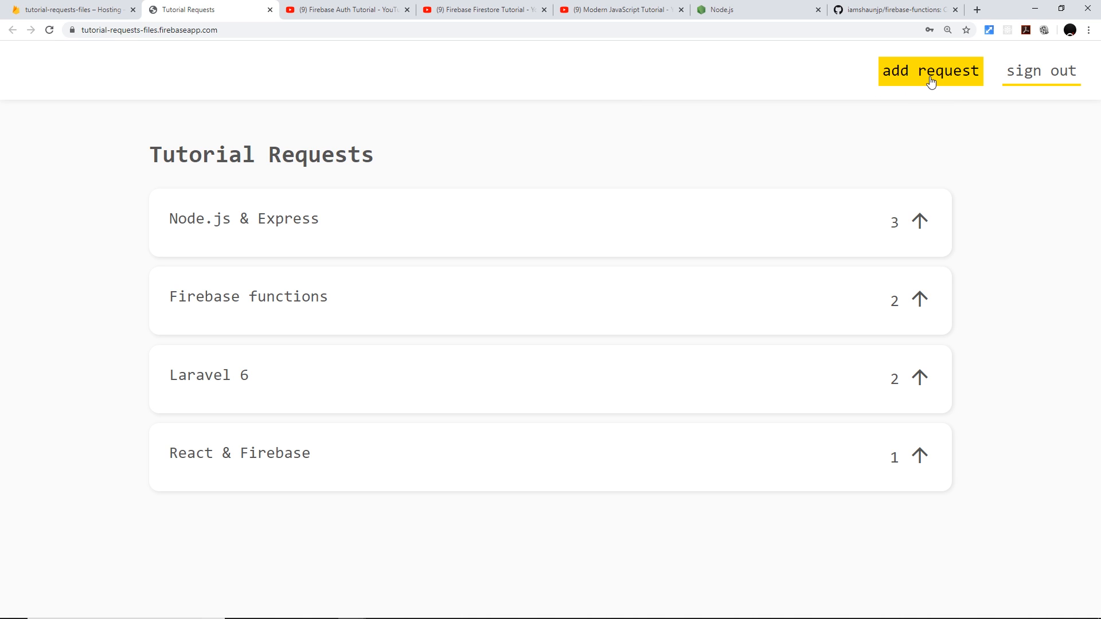
Submit a 'Vue & Laravel' tutorial request, close the form, and upvote it once
left_click(930, 70)
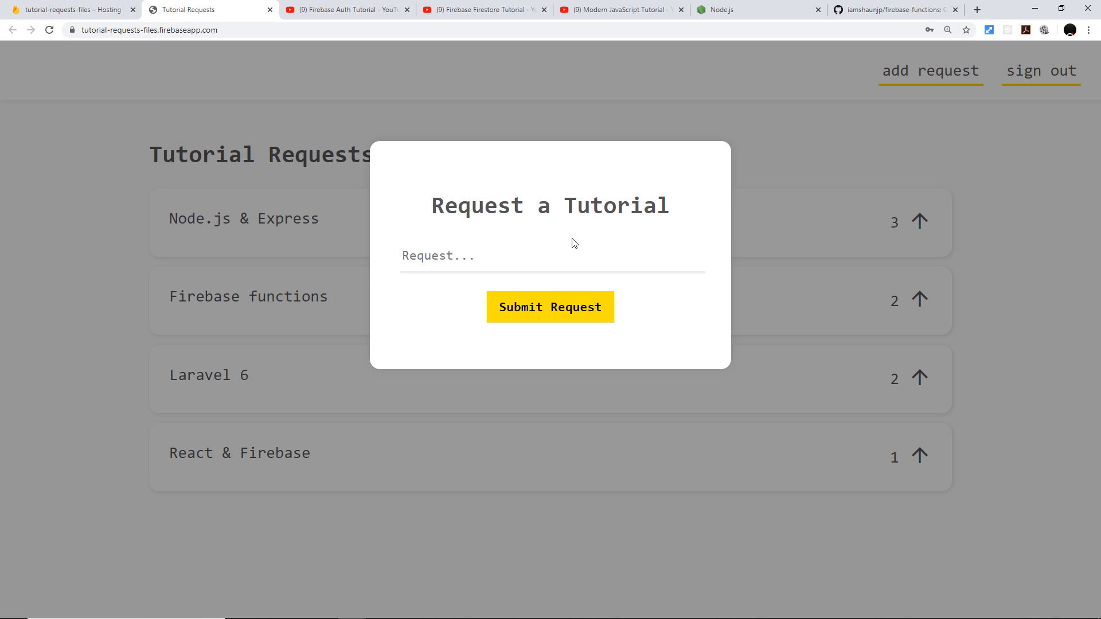
left_click(552, 256)
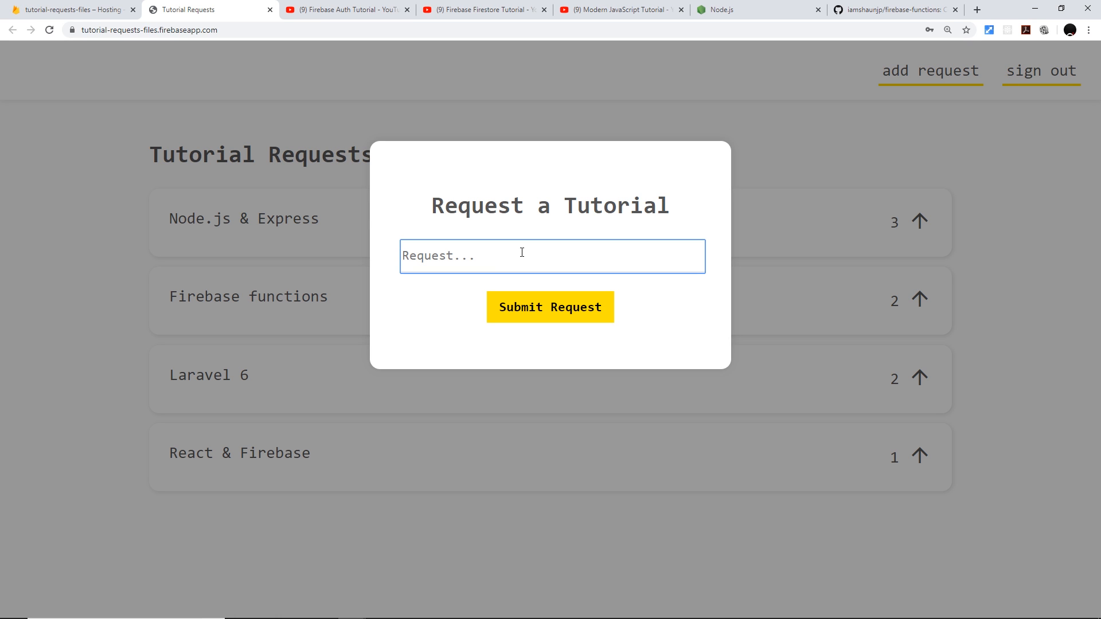
type("Vue & Lara")
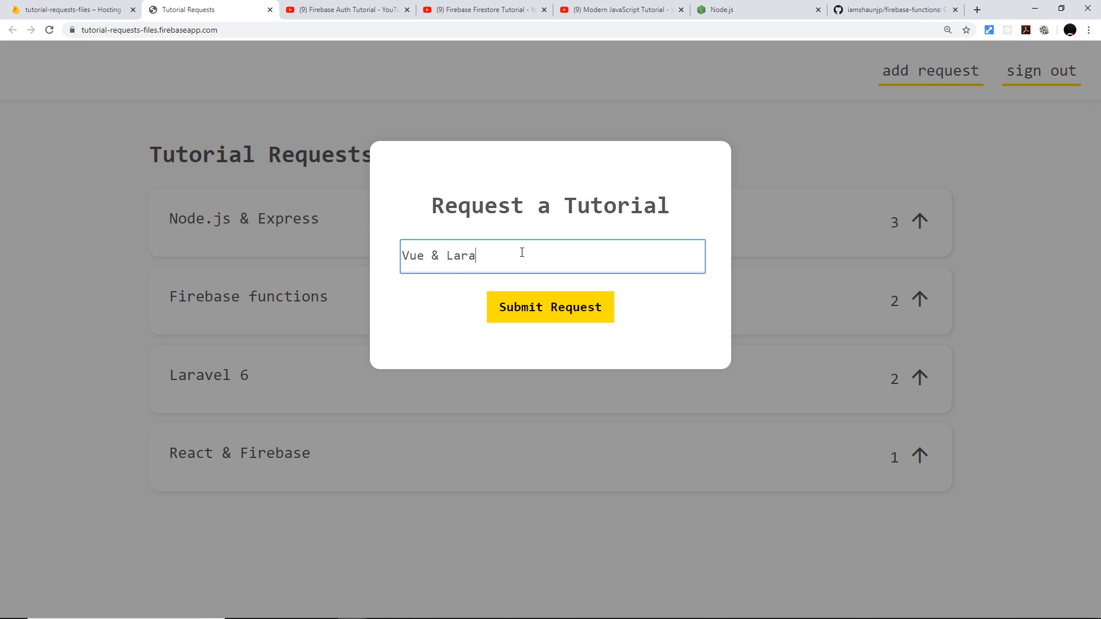
left_click(550, 307)
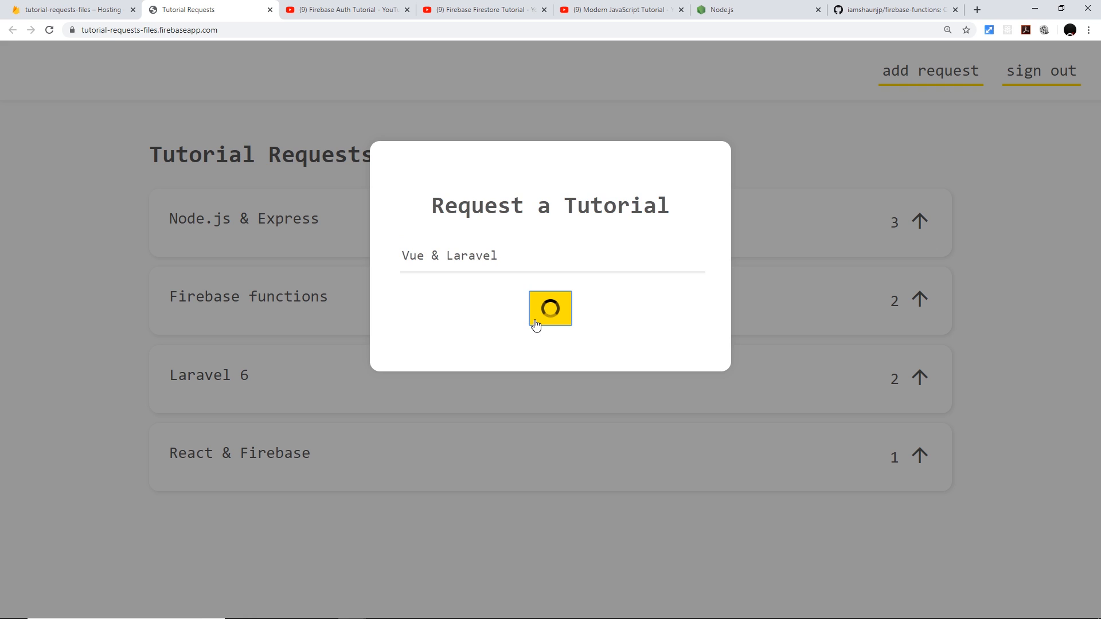
mouse_move(644, 419)
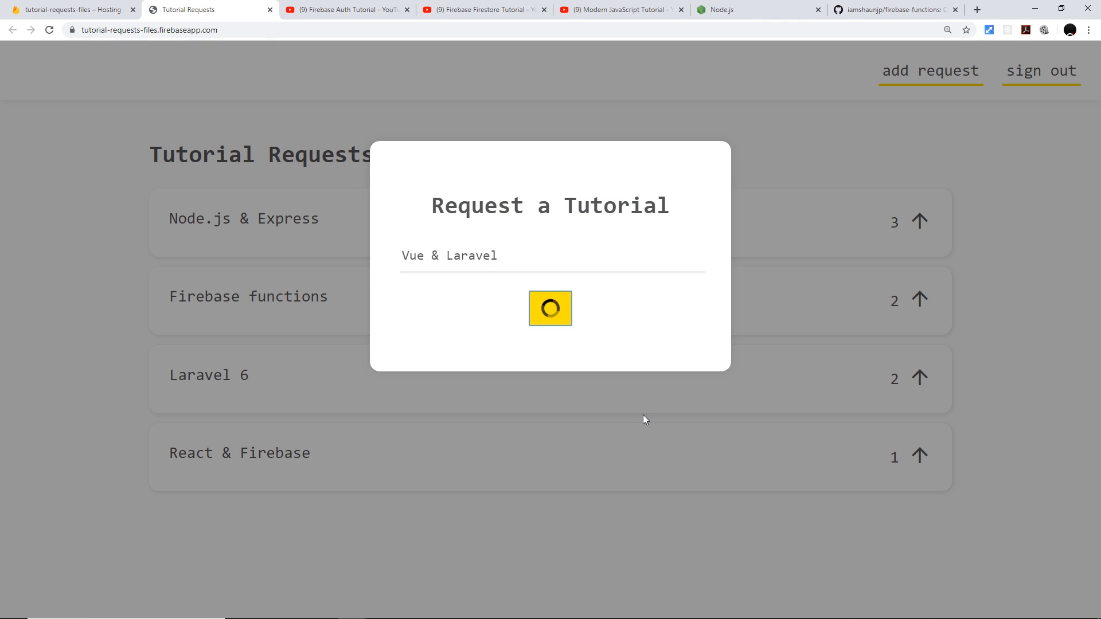
left_click(551, 309)
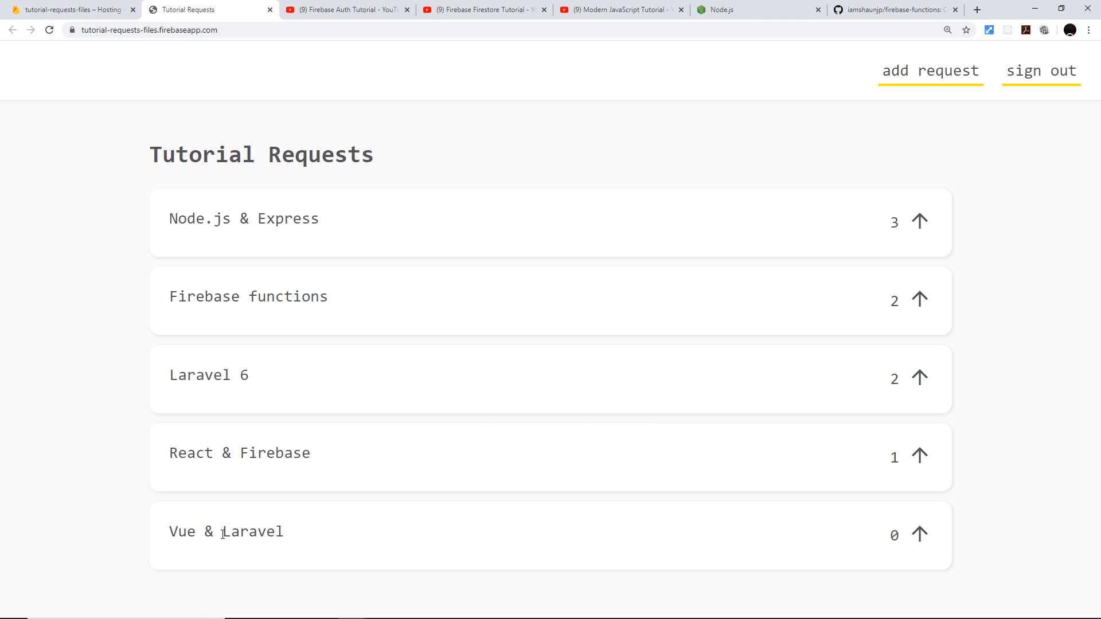
mouse_move(895, 532)
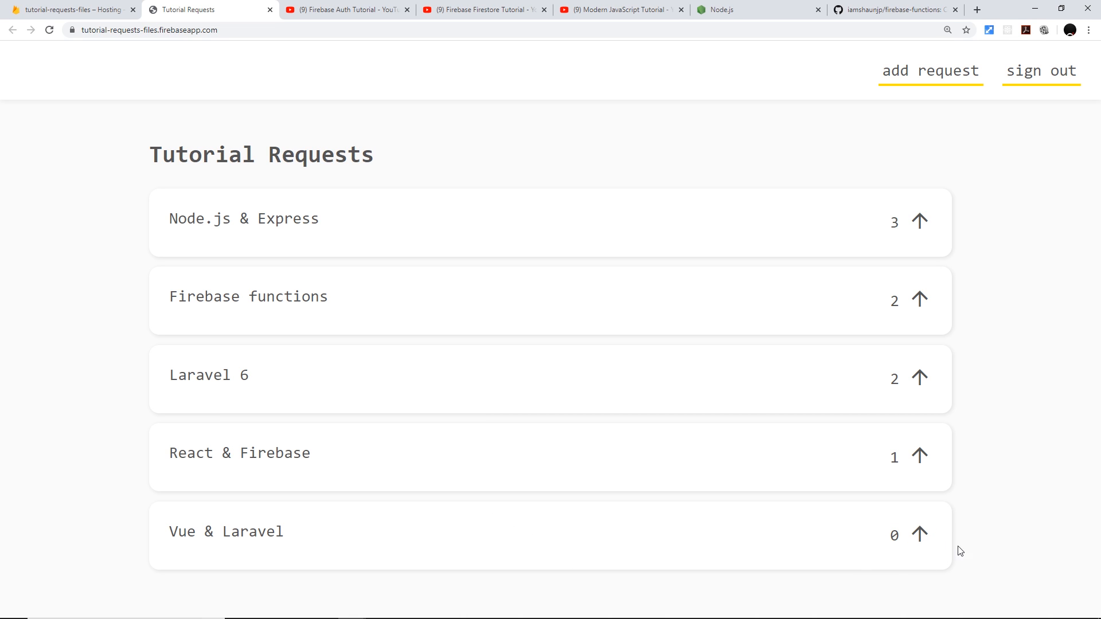
left_click(919, 536)
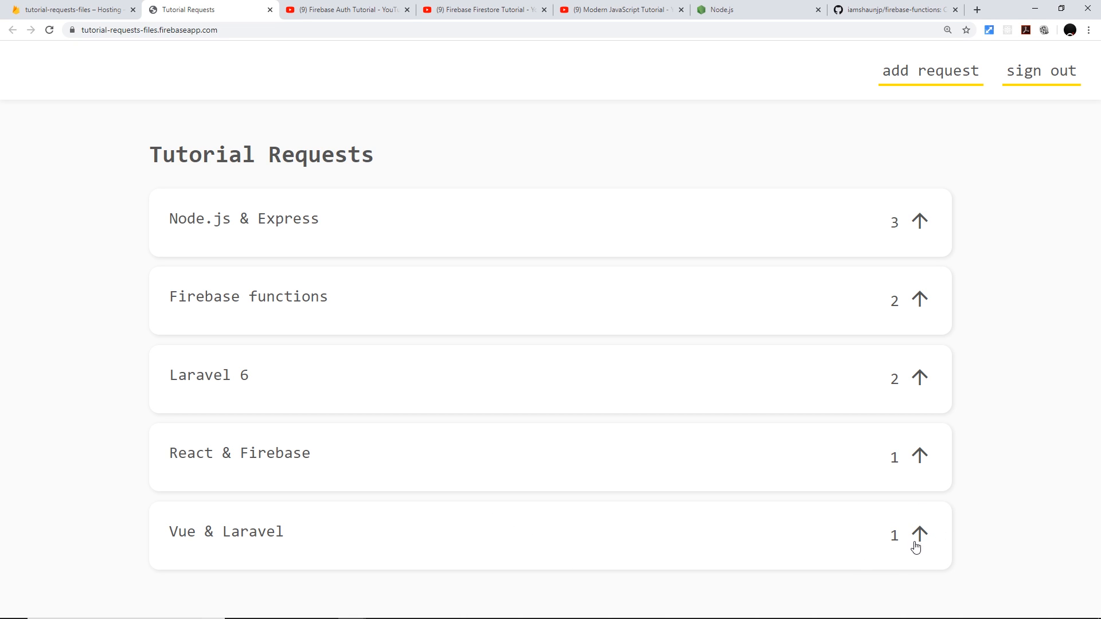
mouse_move(917, 555)
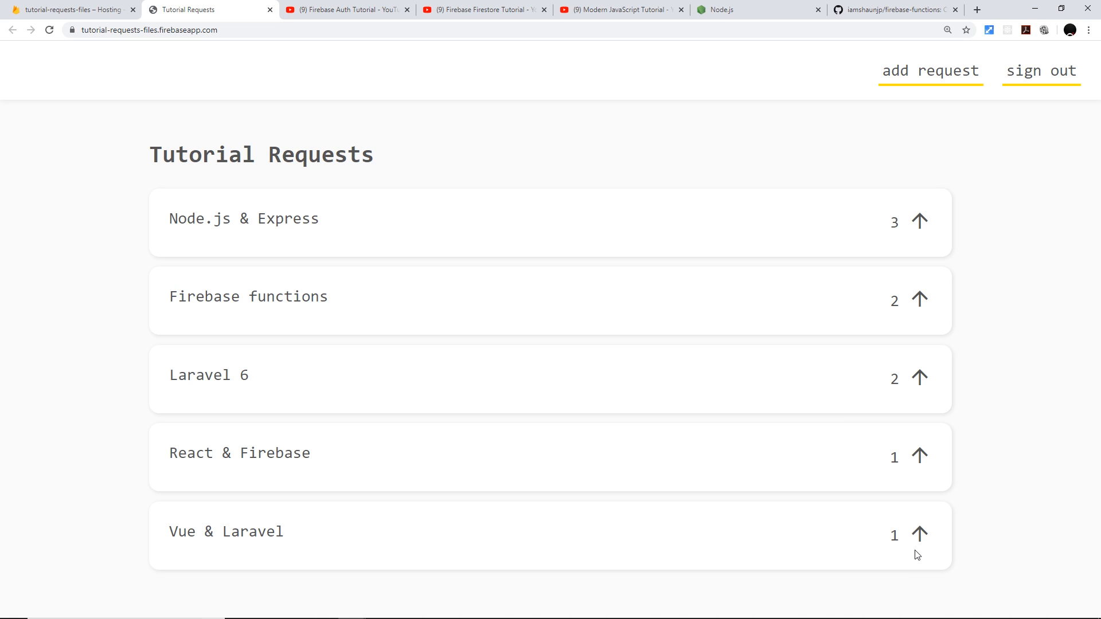
mouse_move(920, 536)
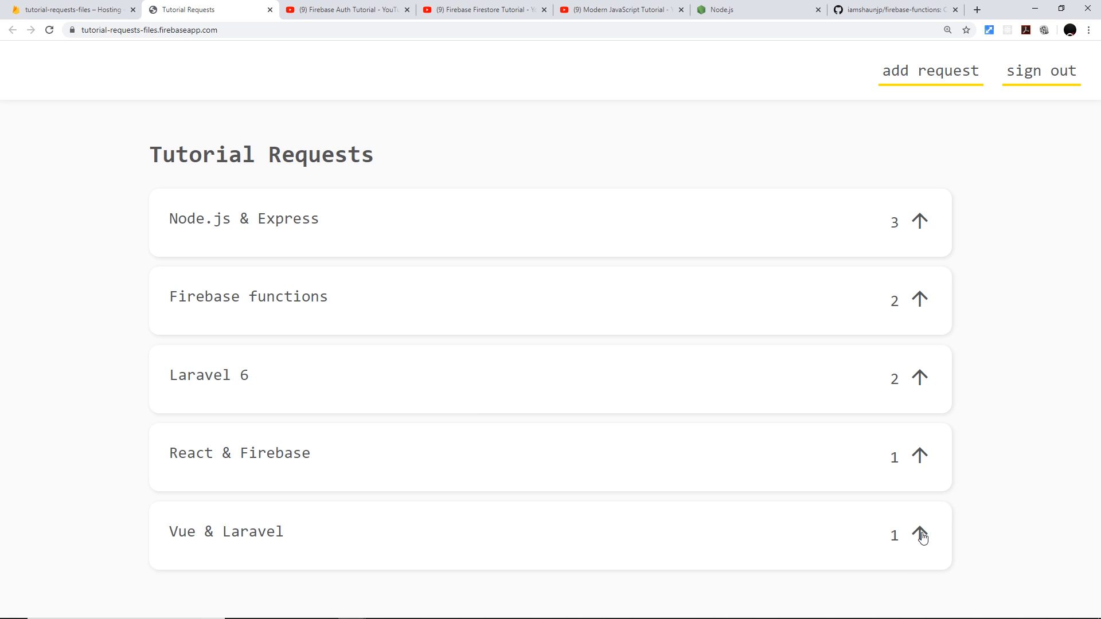
mouse_move(958, 547)
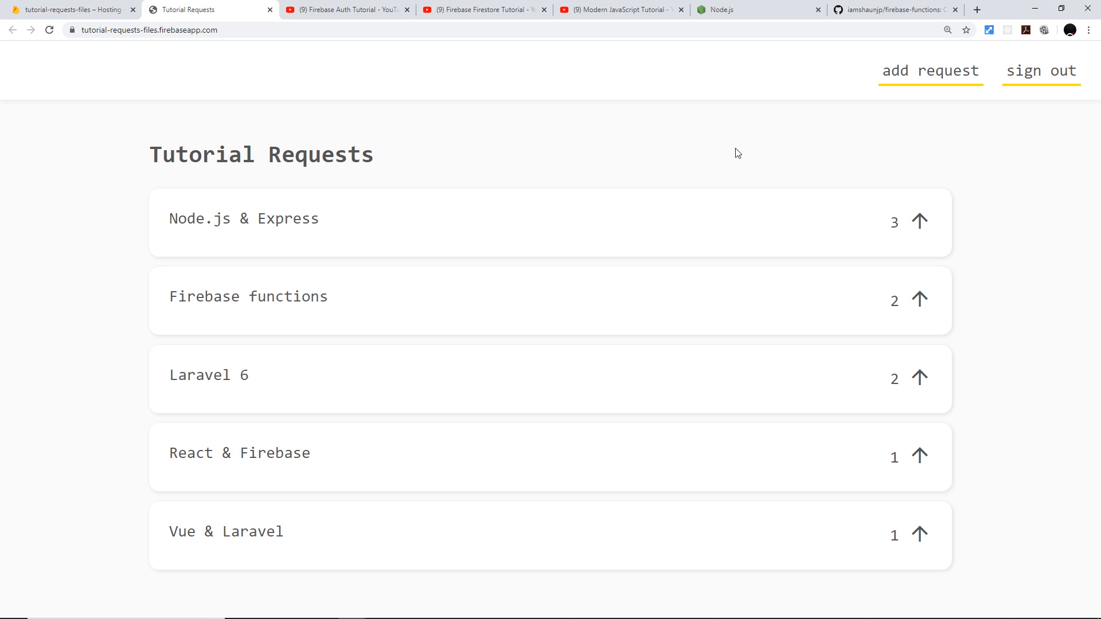
Sign out using the top-bar link, returning to the empty Login form
left_click(1041, 70)
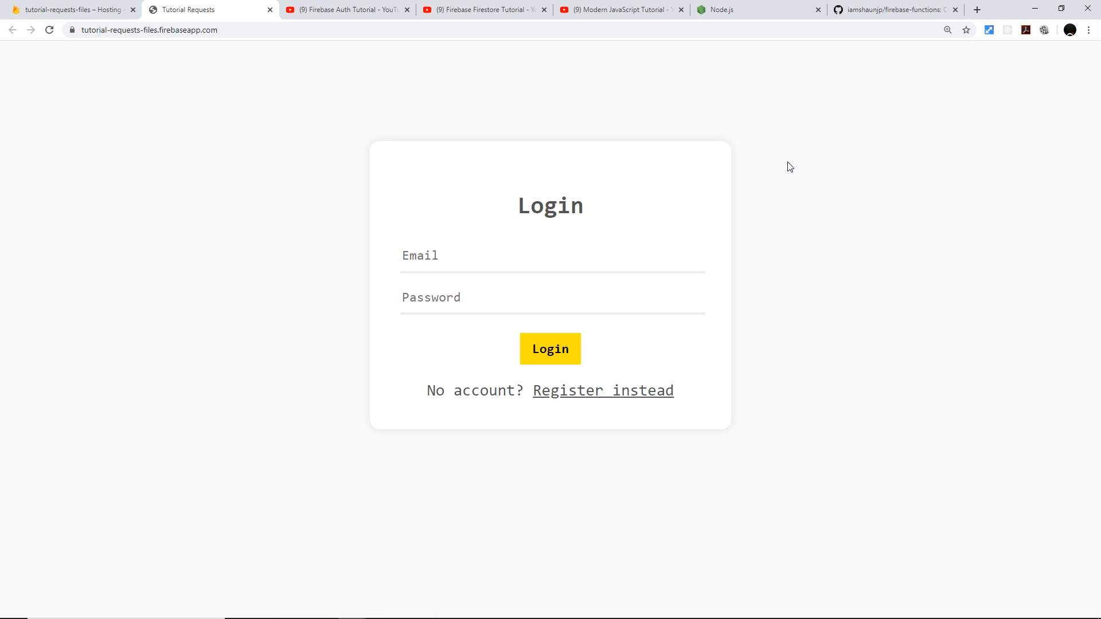
mouse_move(756, 157)
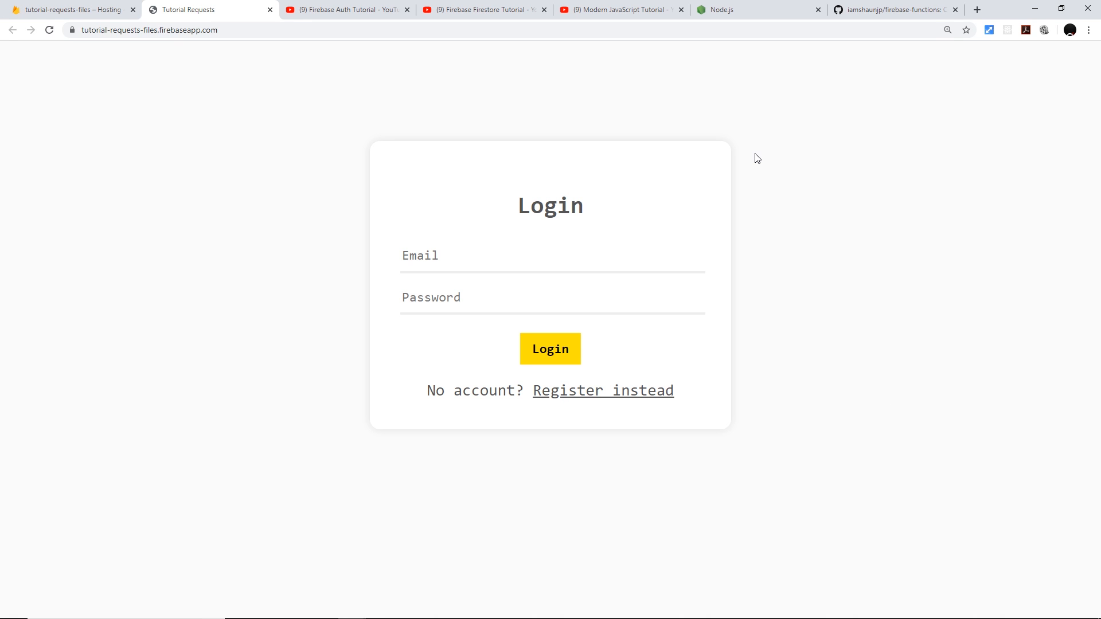
mouse_move(422, 185)
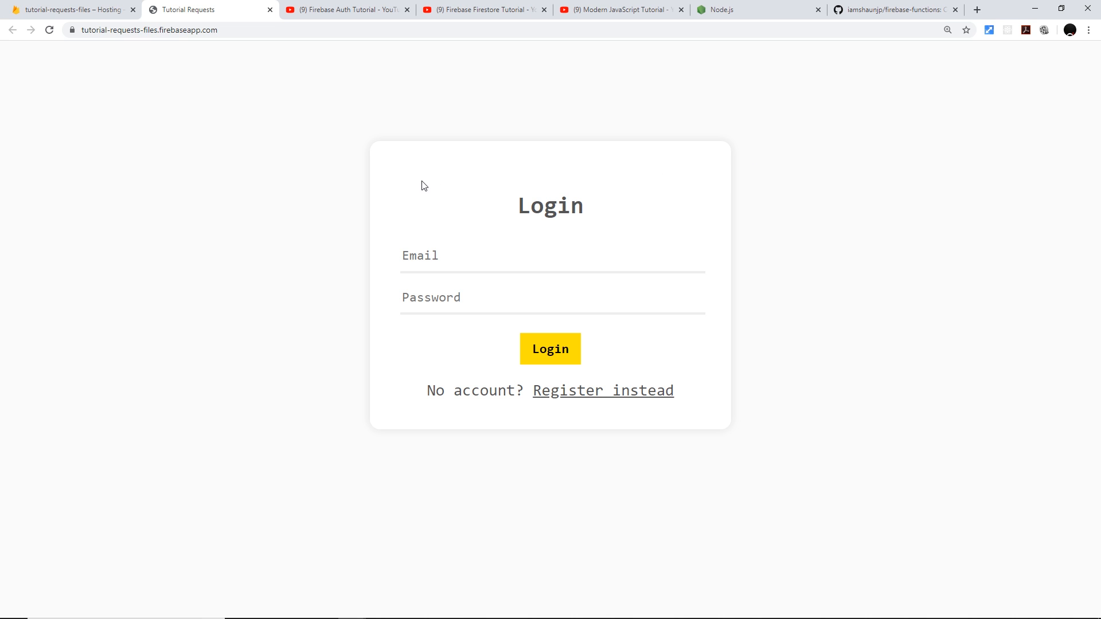
mouse_move(344, 9)
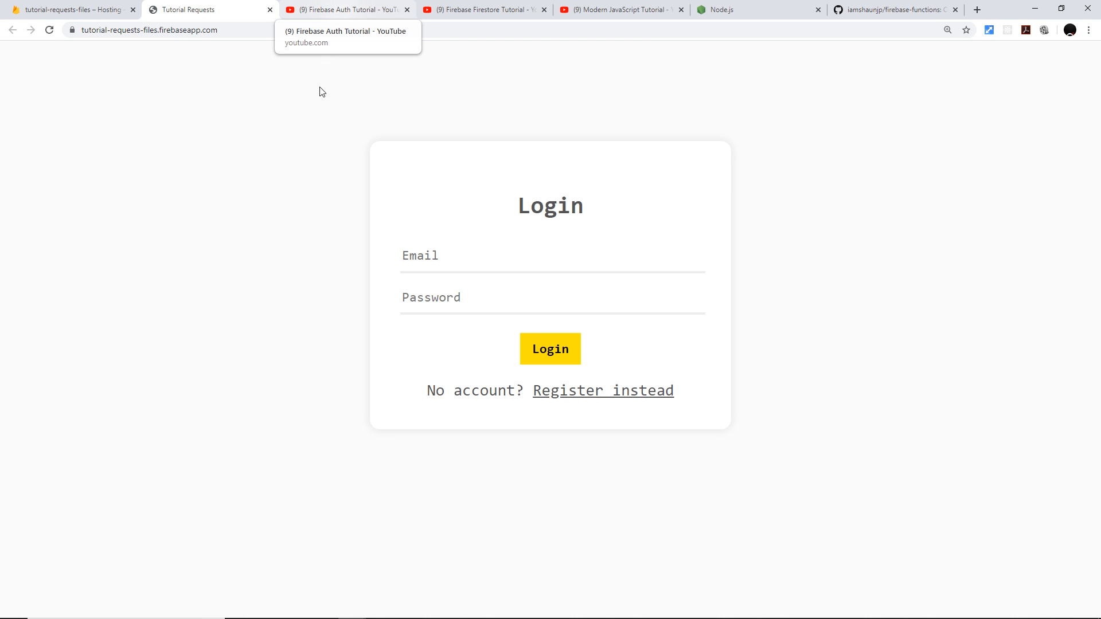
mouse_move(724, 538)
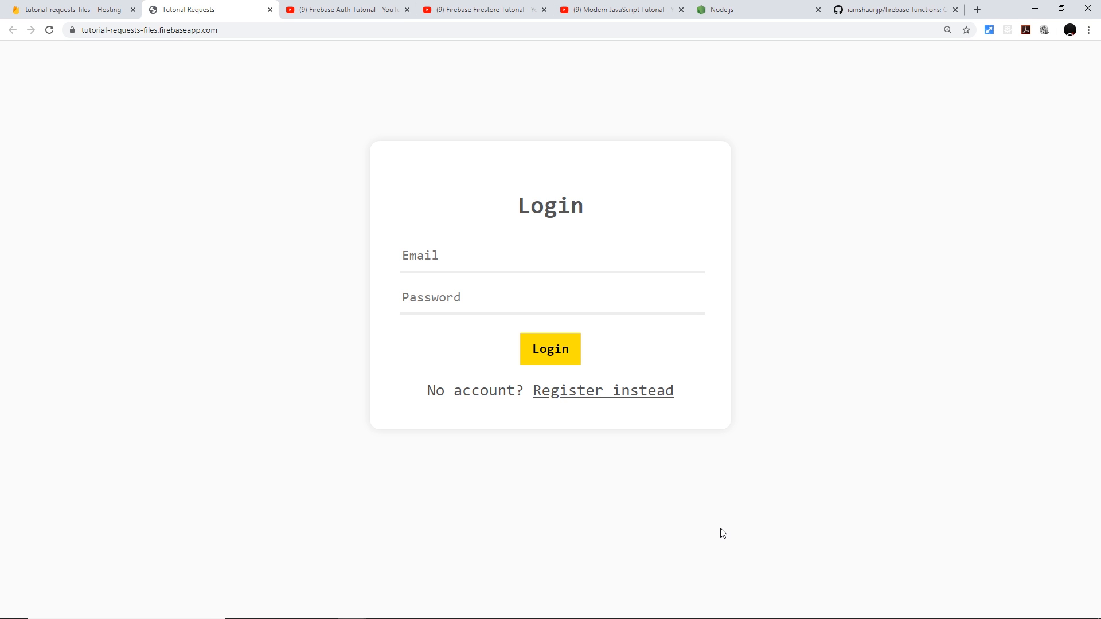
mouse_move(339, 107)
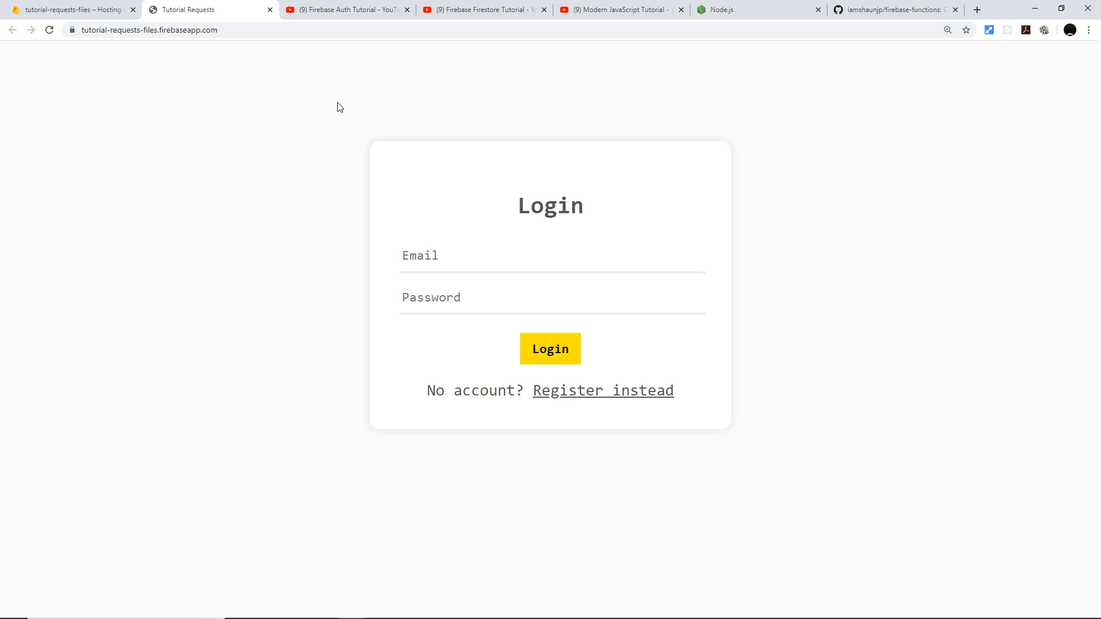
Browse the Firebase Auth Tutorial playlist, then switch to the 10-video Firebase Firestore playlist
left_click(344, 9)
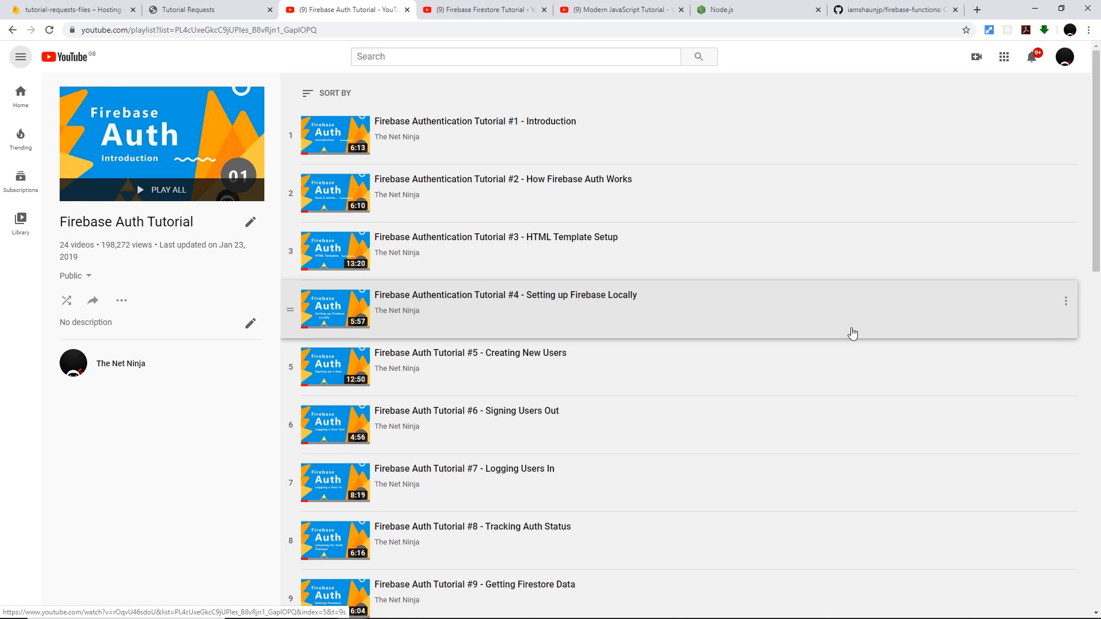
mouse_move(762, 375)
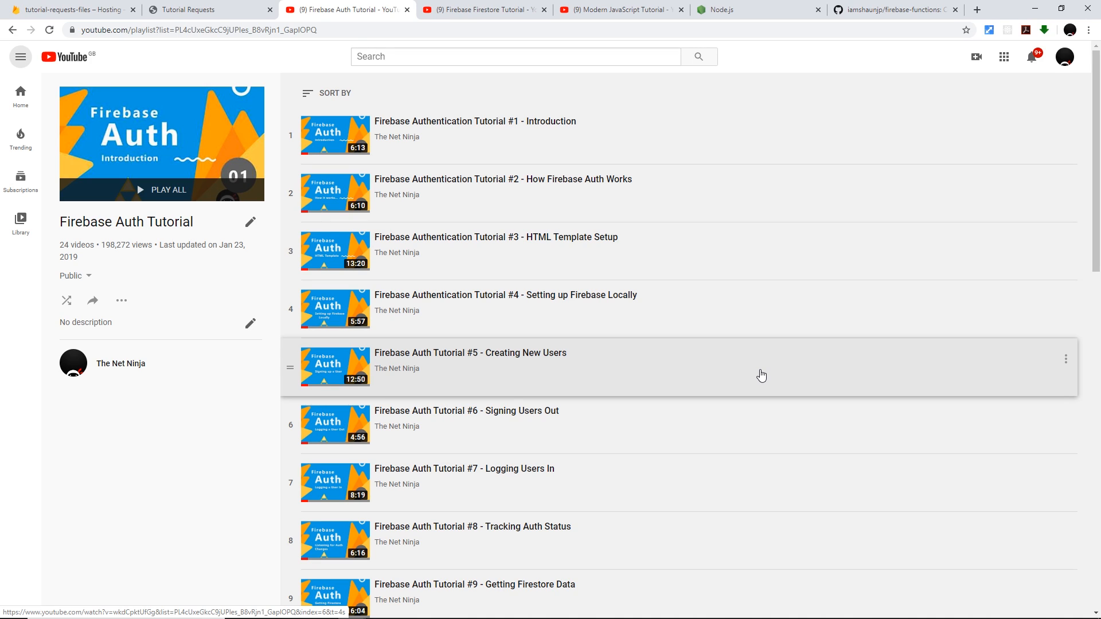
mouse_move(743, 369)
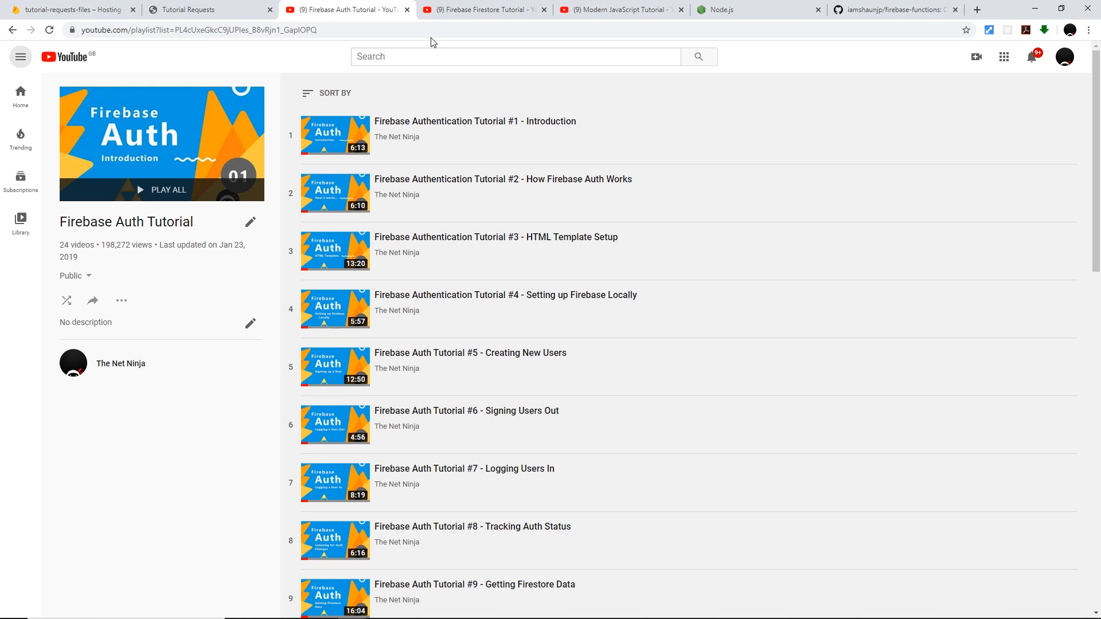
mouse_move(500, 106)
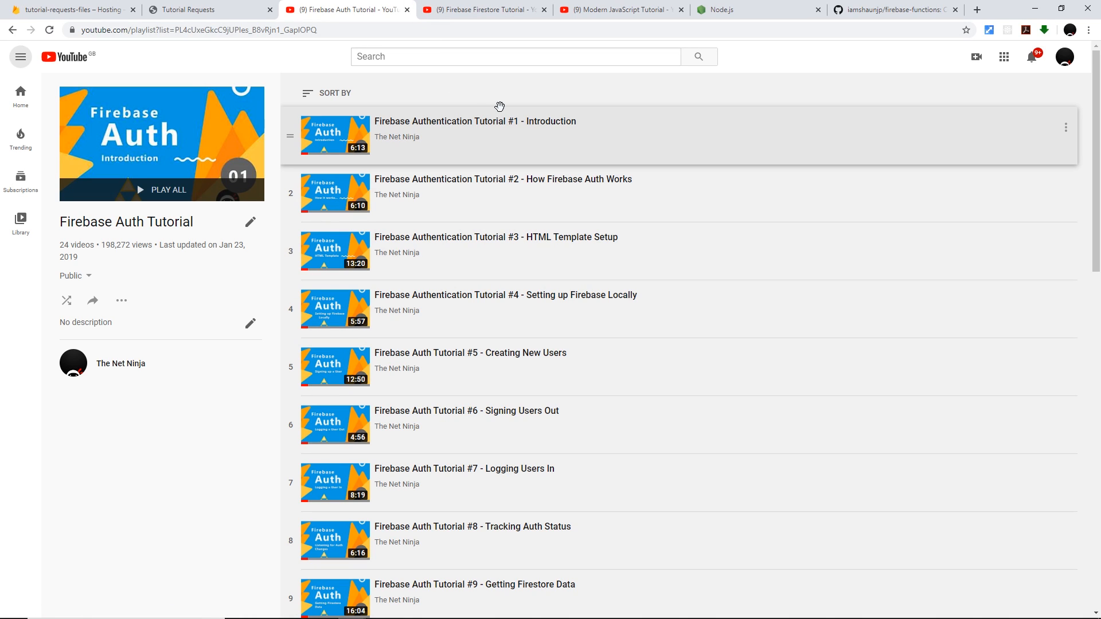
left_click(483, 9)
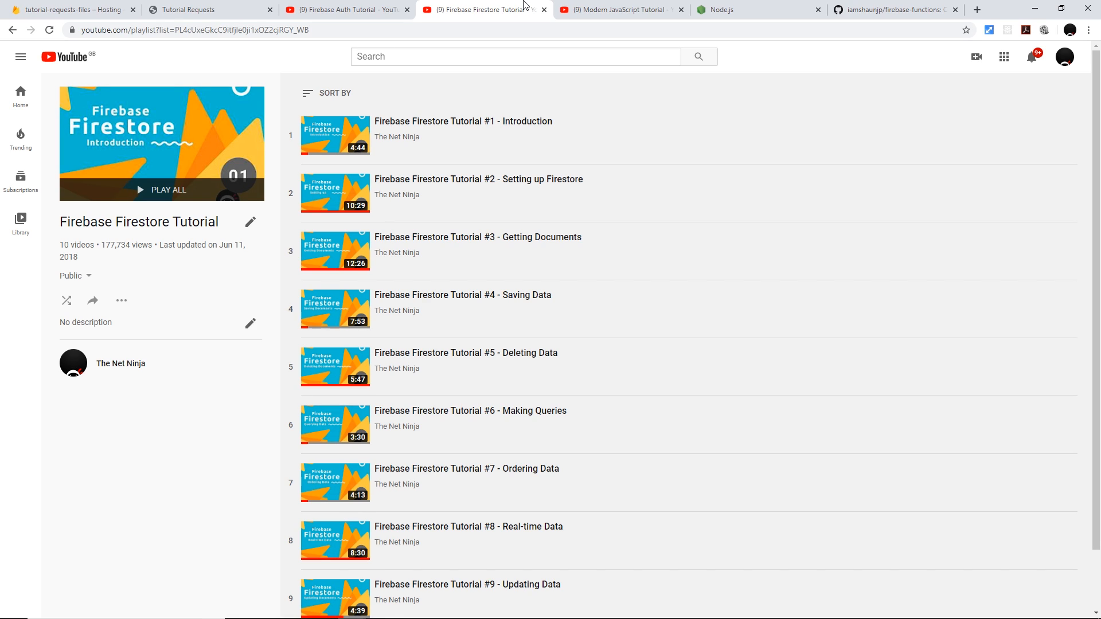
Switch to the tab with the six-video Modern JavaScript Tutorial playlist
left_click(619, 9)
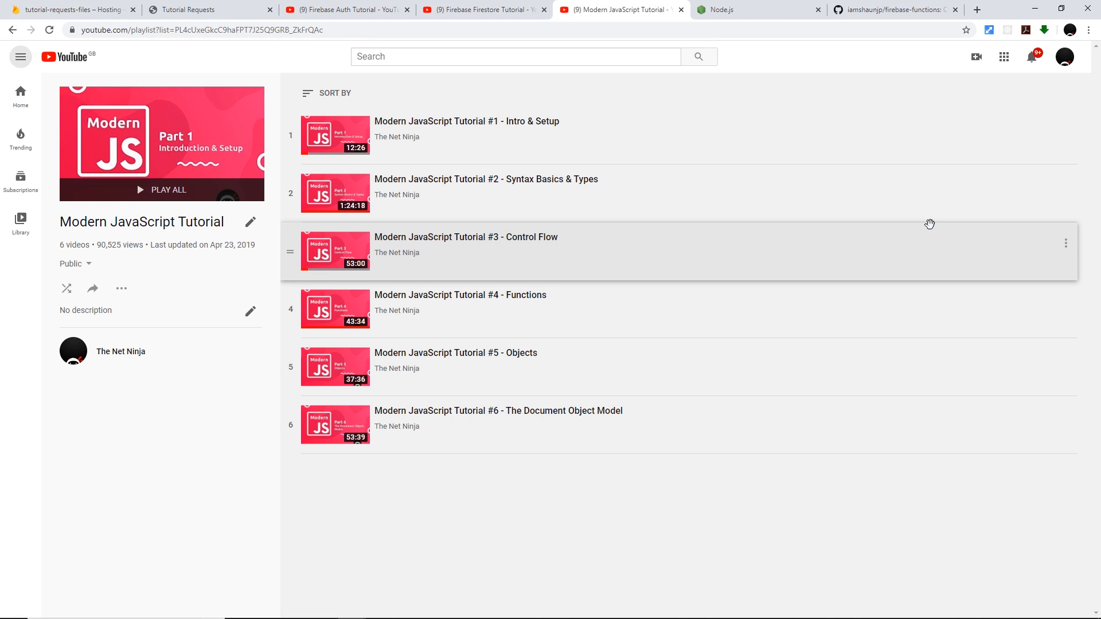
mouse_move(888, 189)
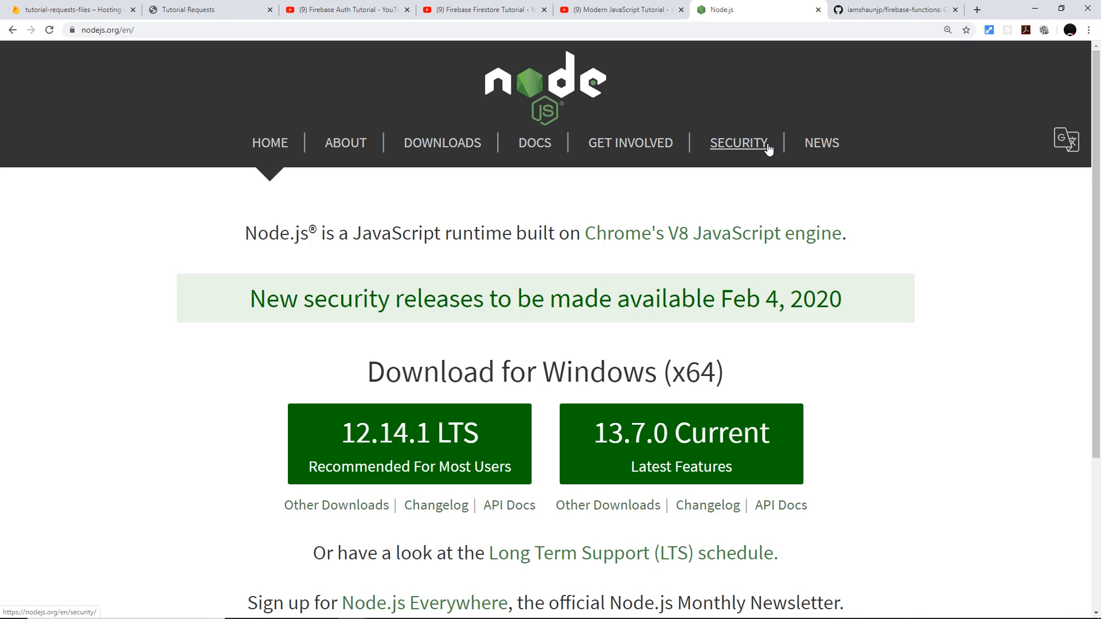
mouse_move(385, 448)
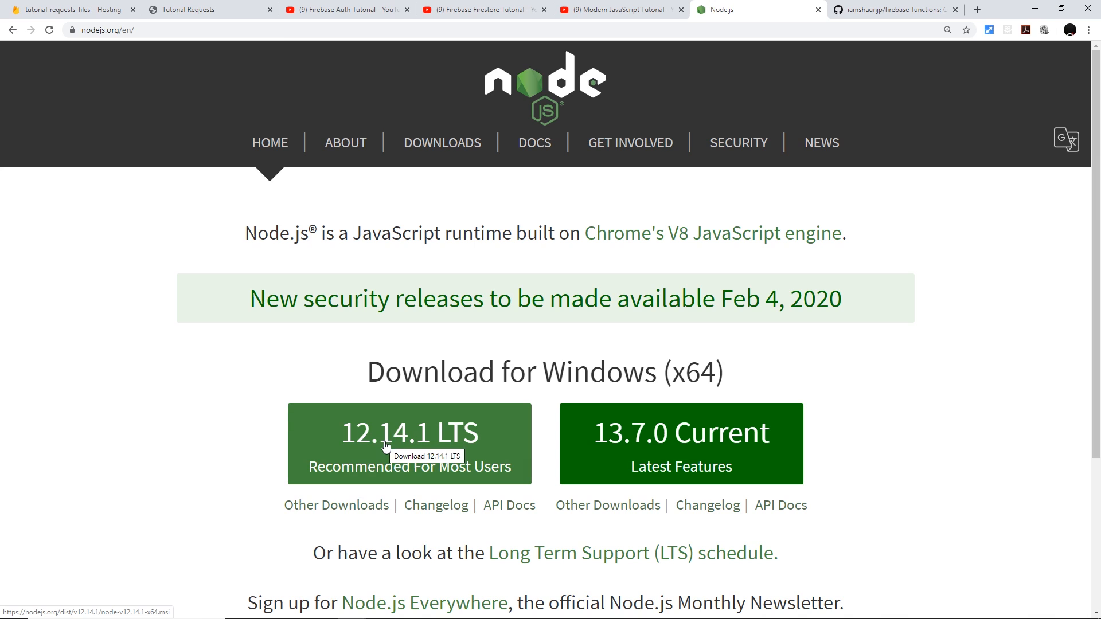
mouse_move(919, 6)
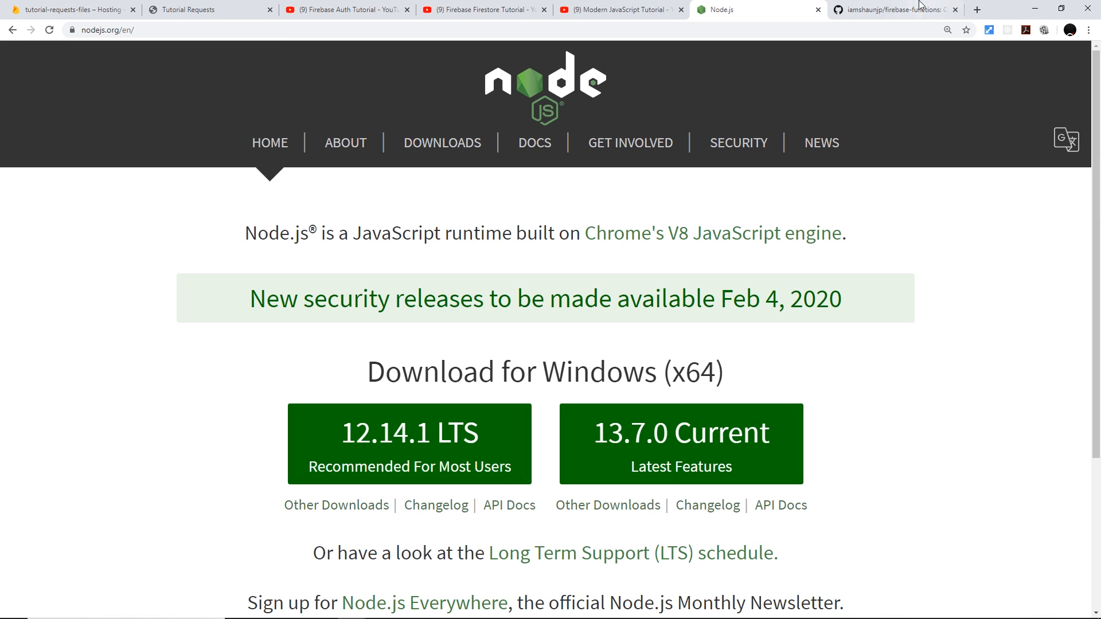
Open the firebase-functions repo and scroll to the README note on per-lesson branches
left_click(891, 9)
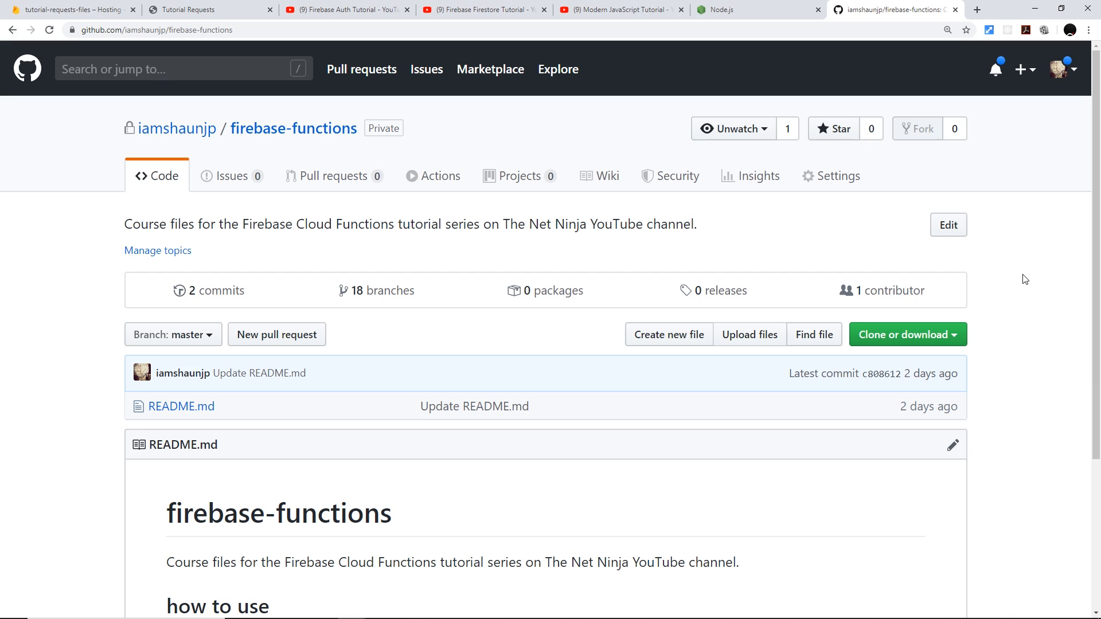
mouse_move(293, 128)
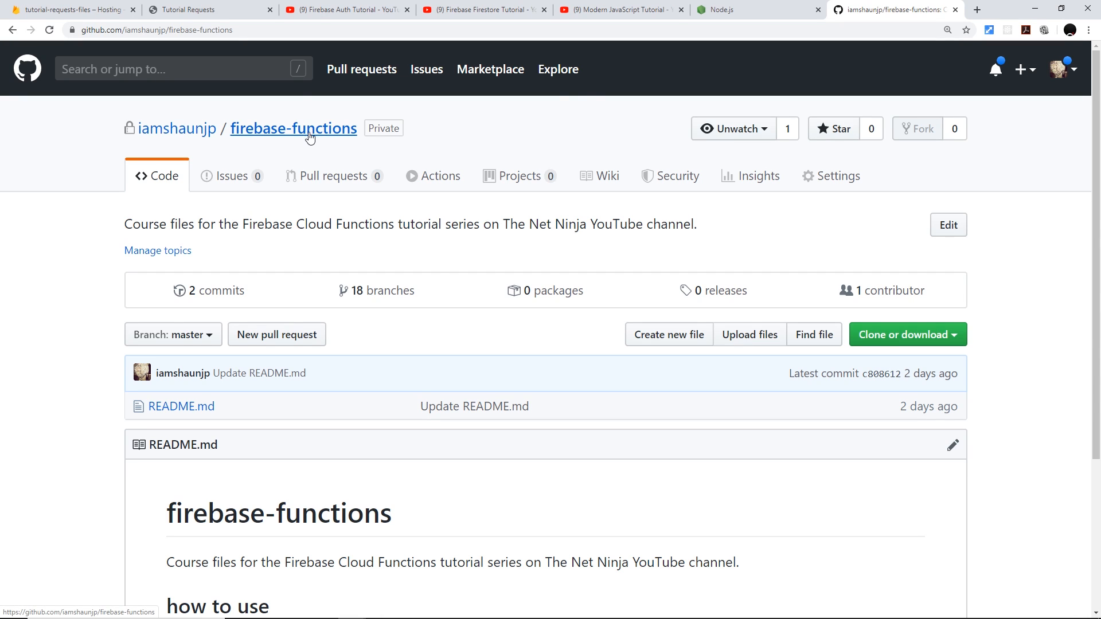
mouse_move(578, 208)
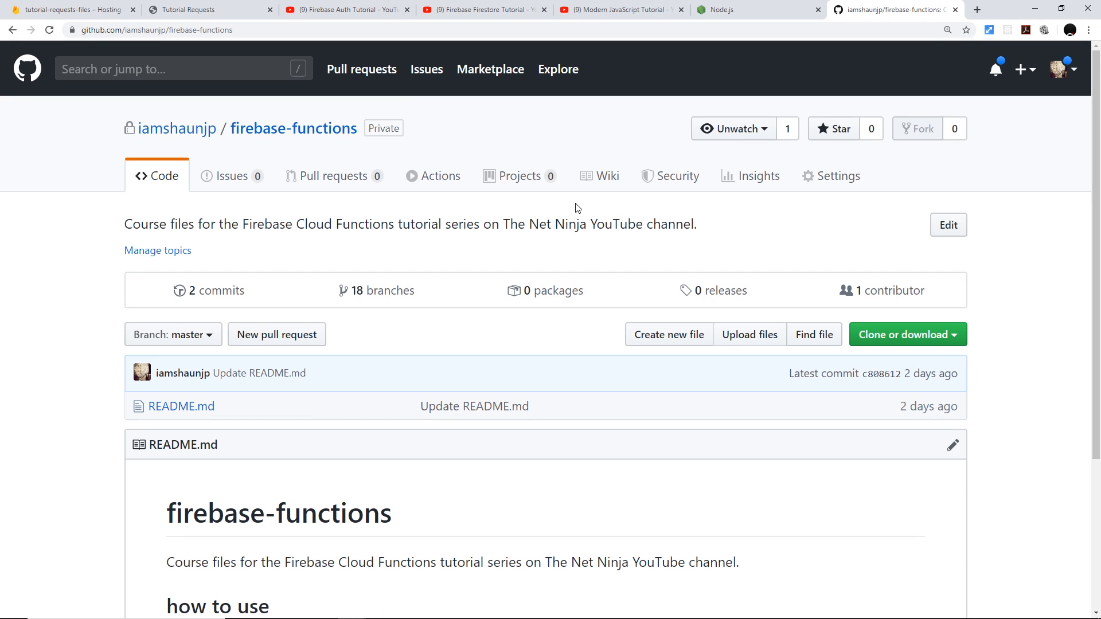
mouse_move(468, 419)
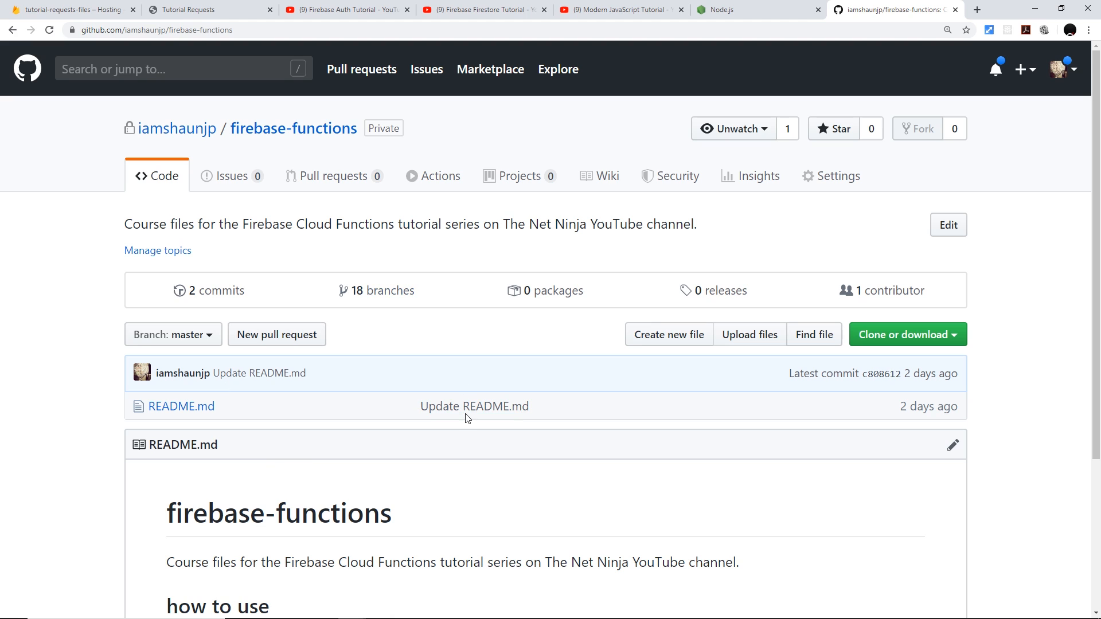
scroll("down", 3)
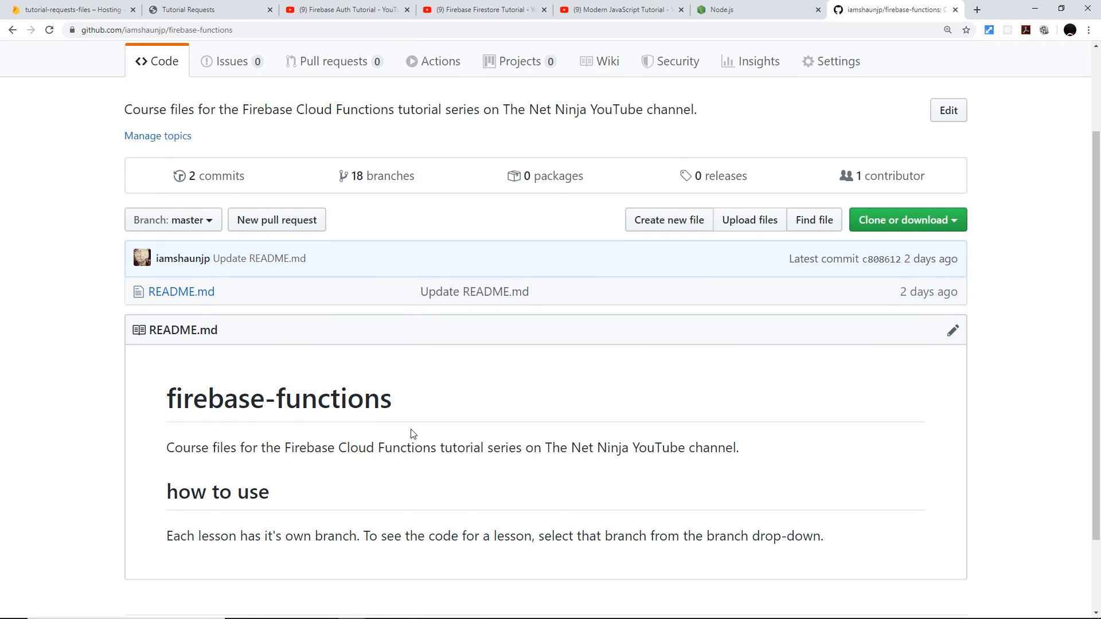
mouse_move(174, 219)
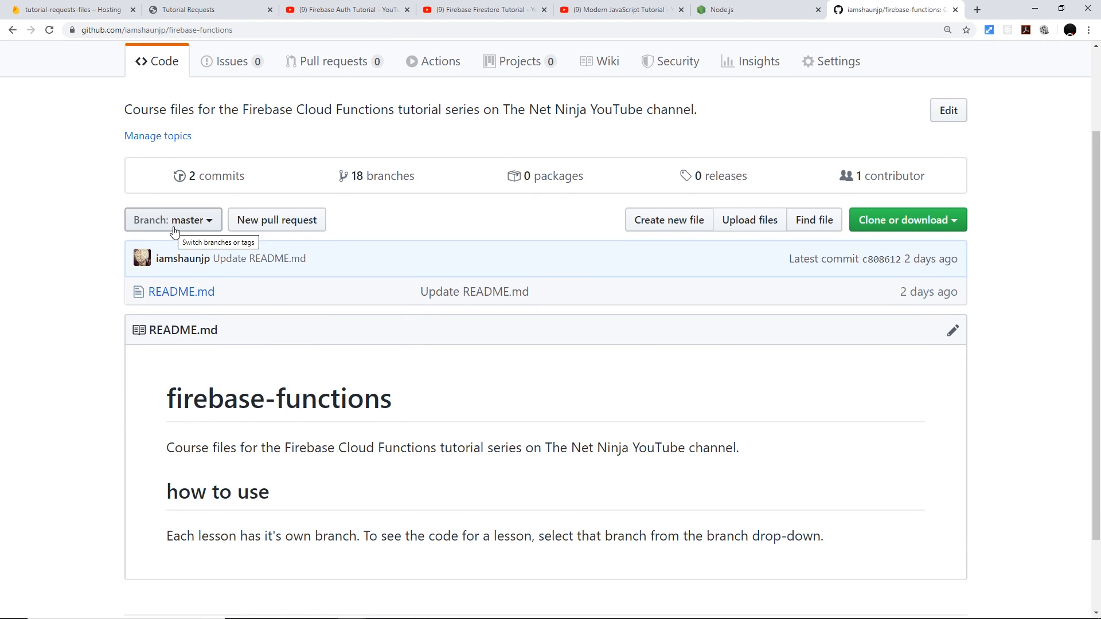
Browse the lesson-8 branch's files, then go back to the Firebase Auth Tutorial playlist
left_click(172, 219)
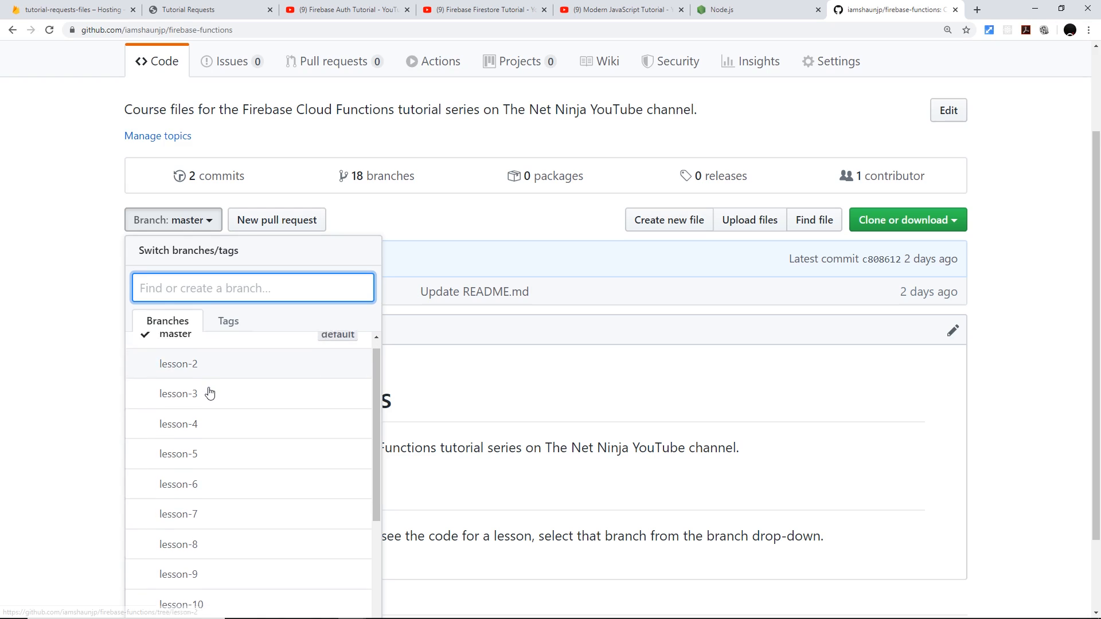
left_click(178, 544)
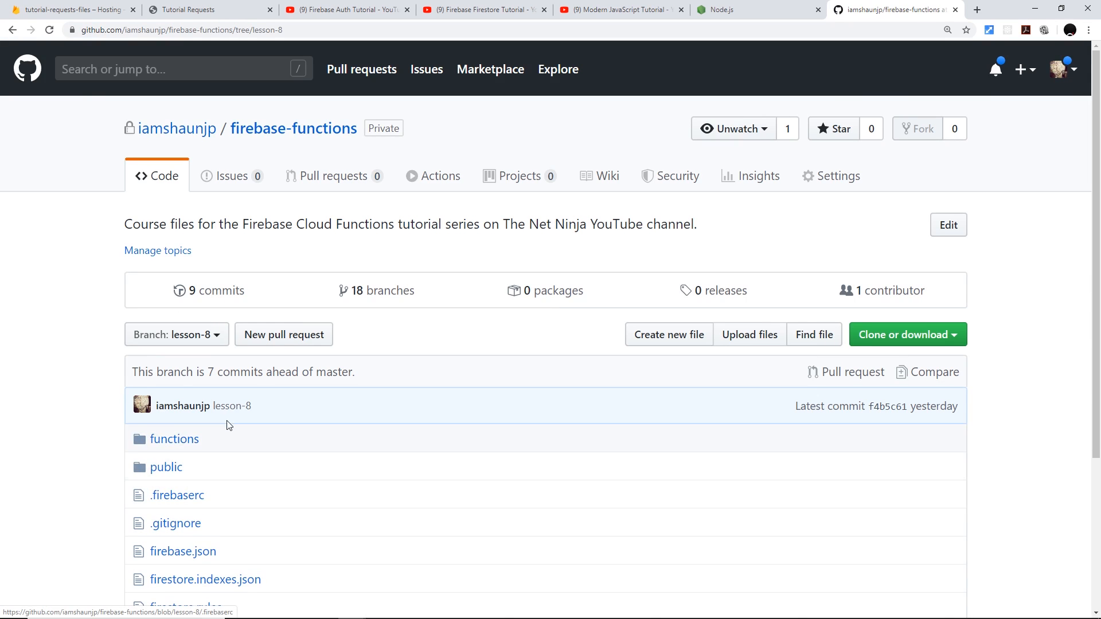
scroll("down", 3)
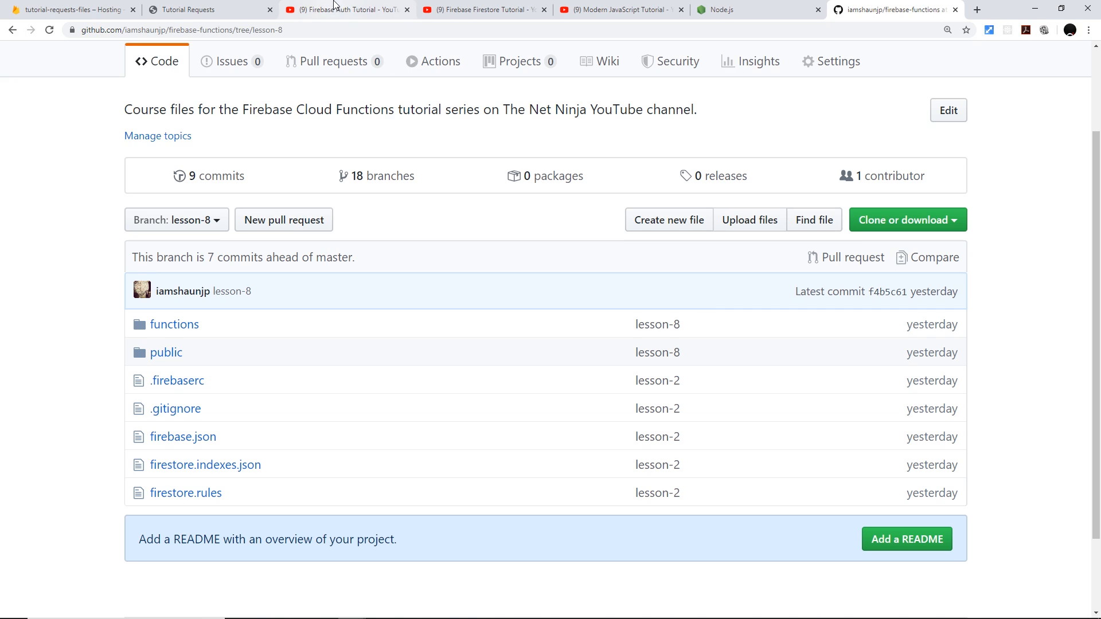
left_click(345, 9)
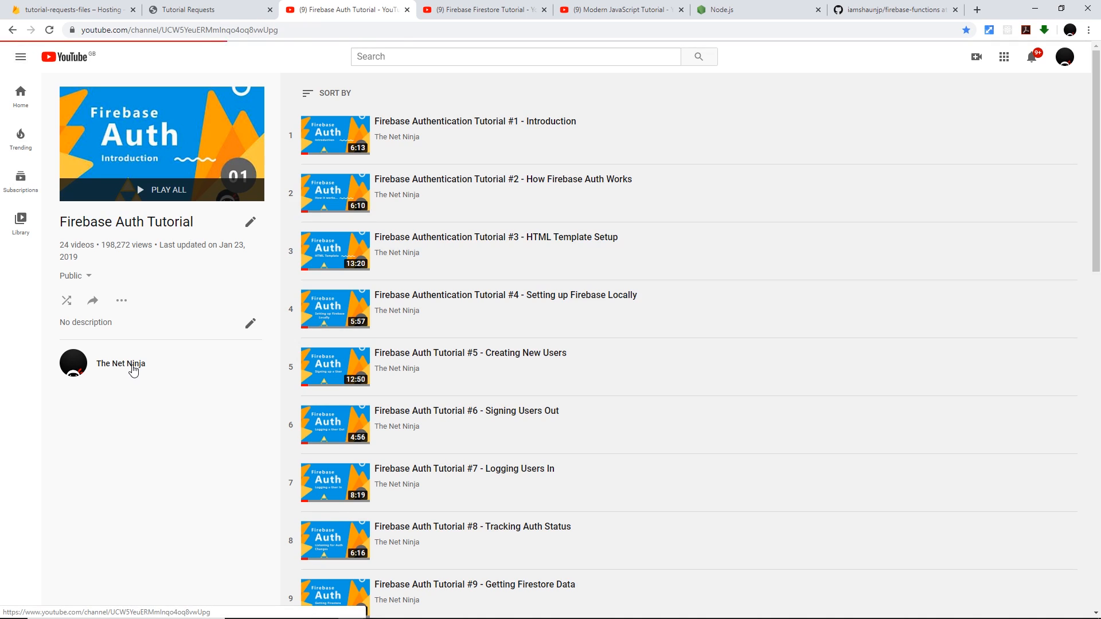
Go to The Net Ninja channel home page, opening and closing its JOIN membership dialog
left_click(120, 363)
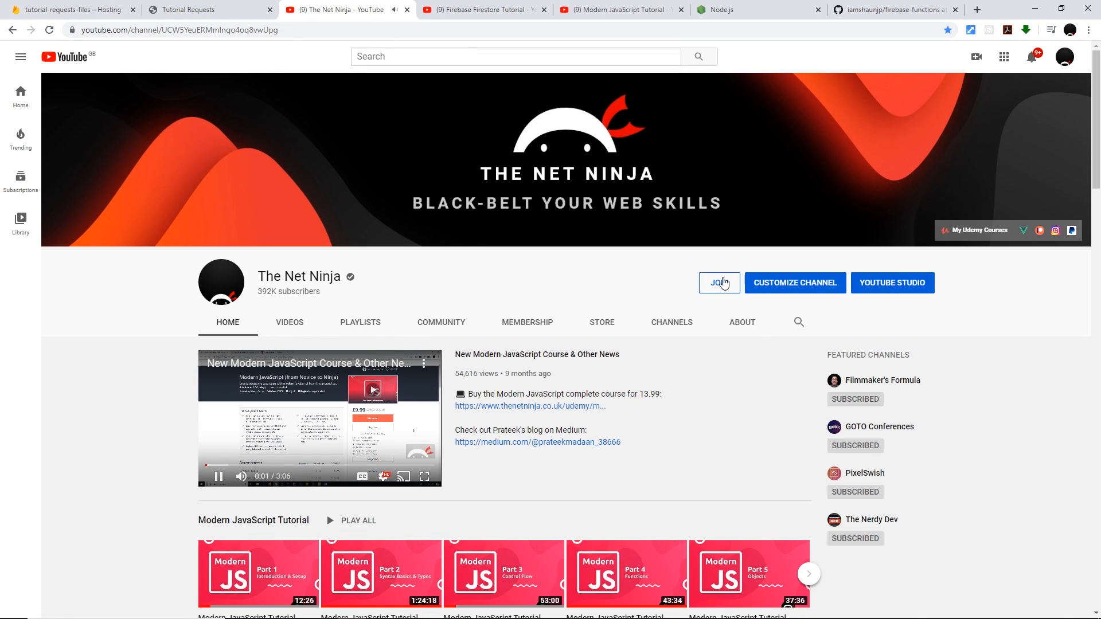
left_click(719, 282)
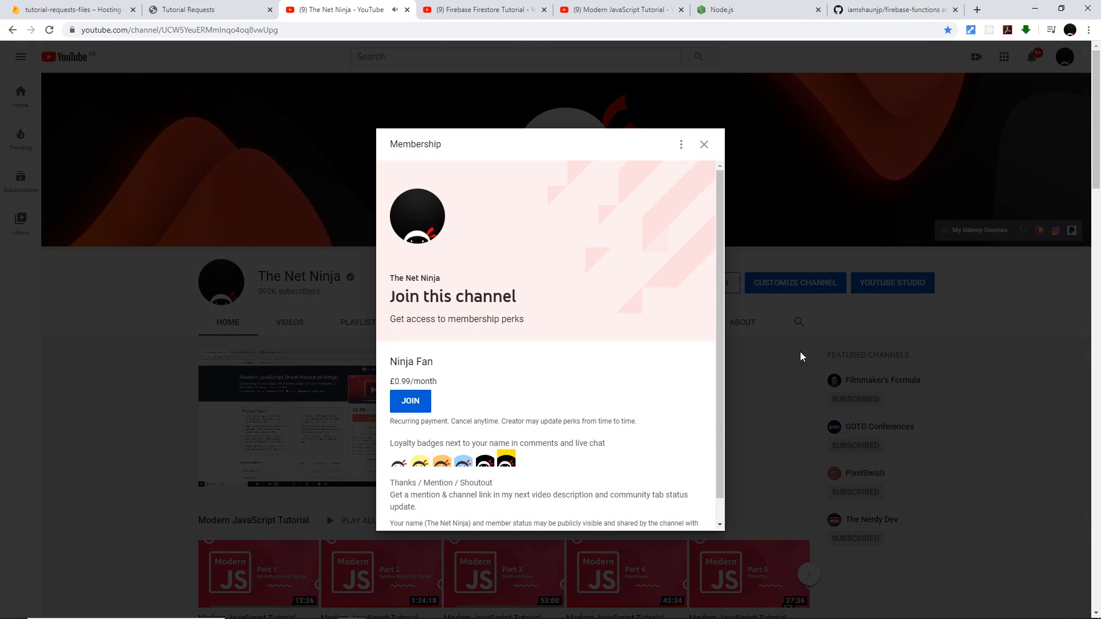
mouse_move(732, 359)
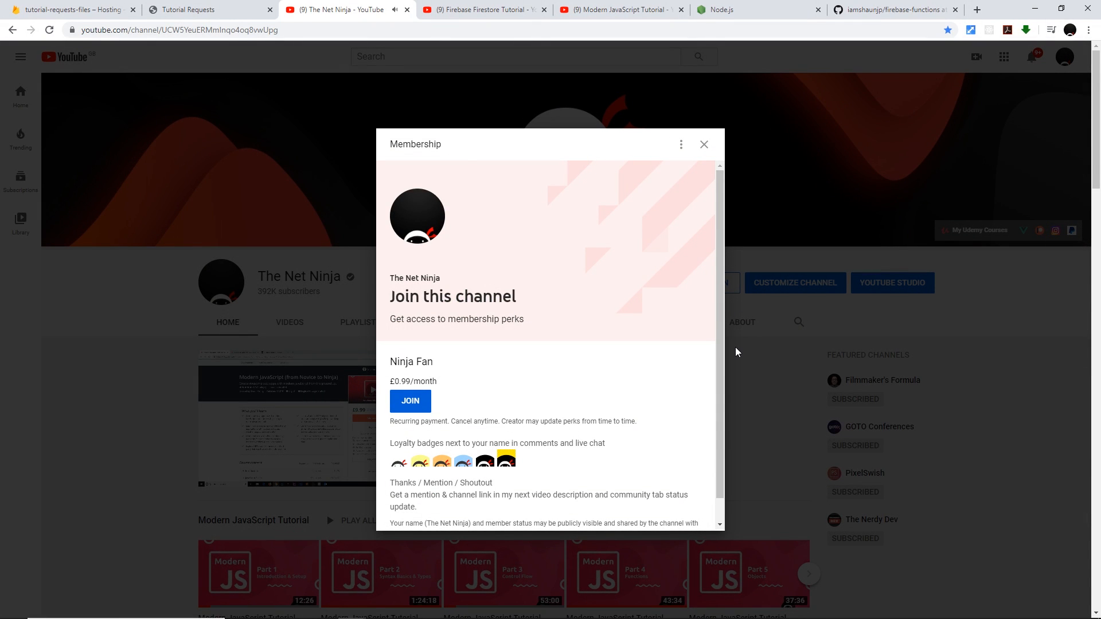
mouse_move(562, 478)
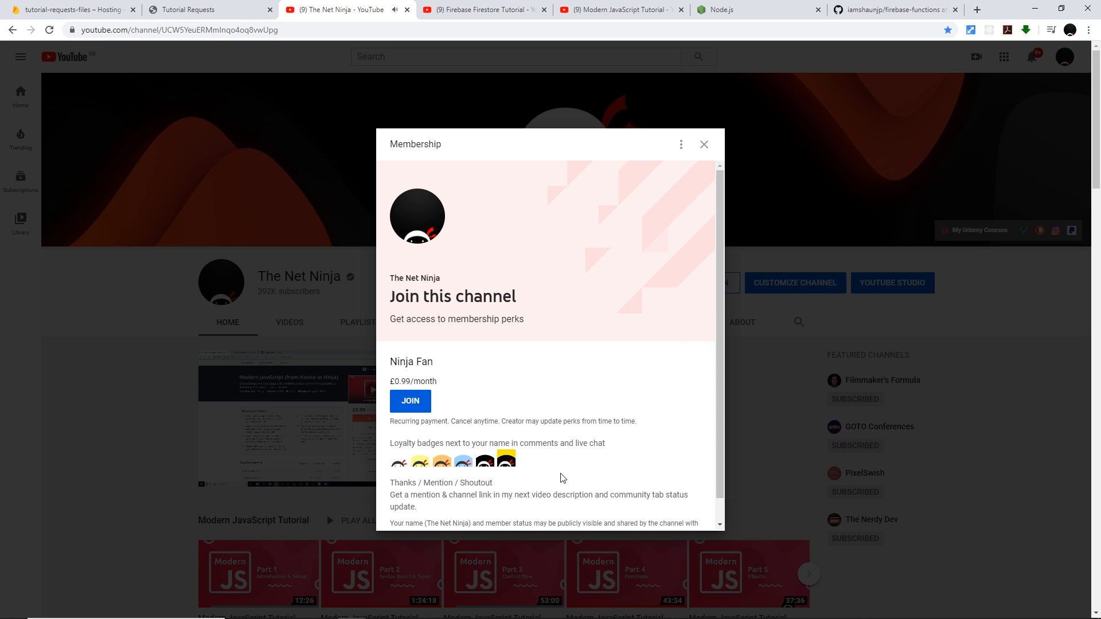
left_click(704, 144)
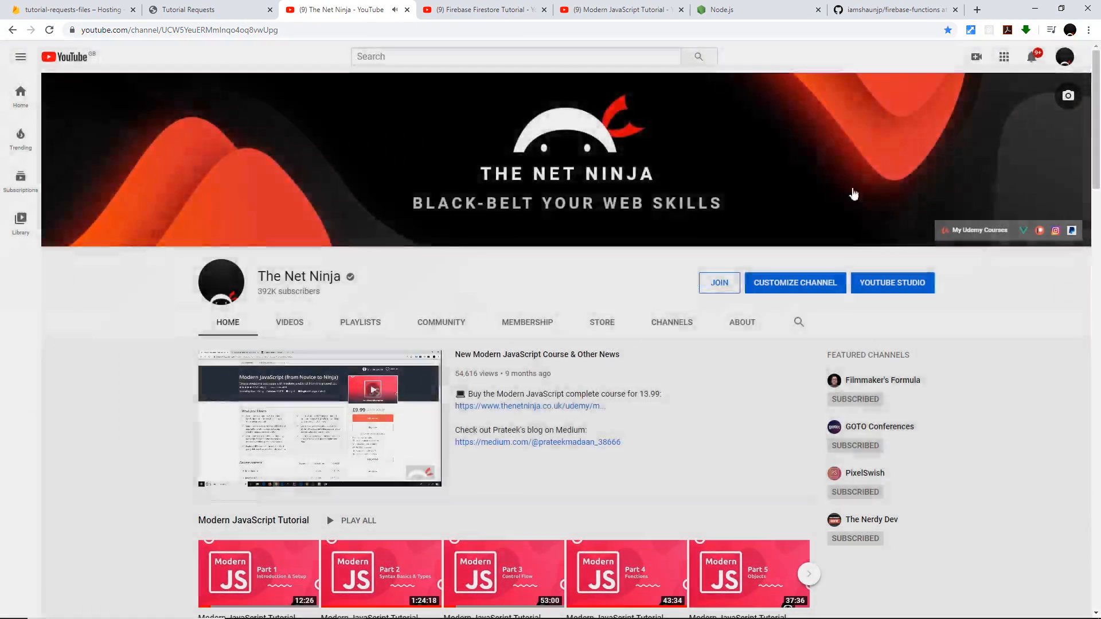
mouse_move(863, 194)
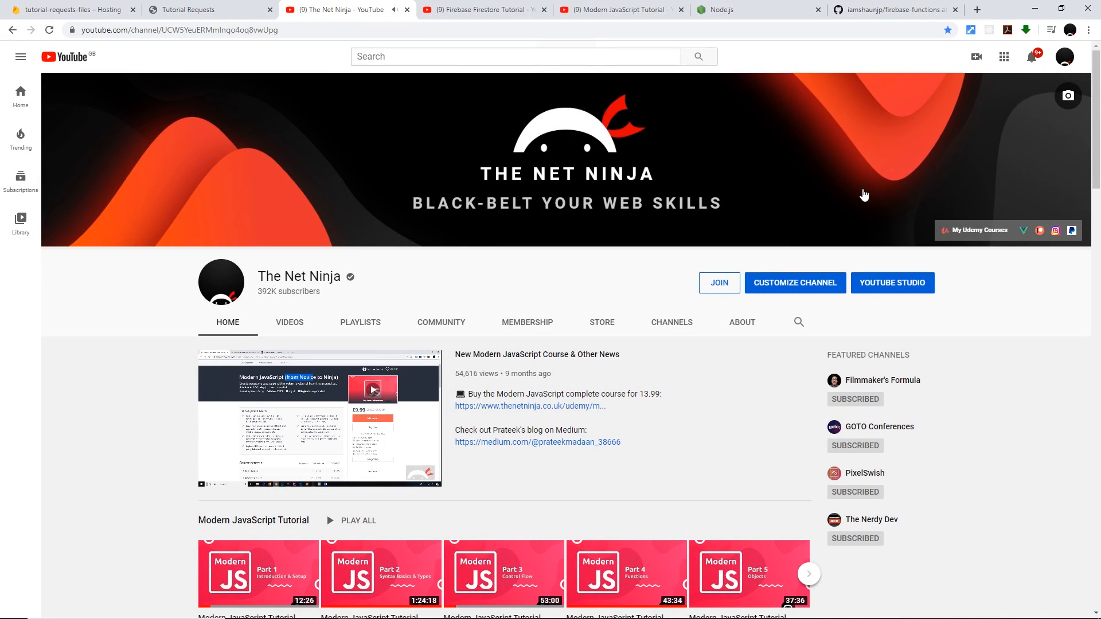